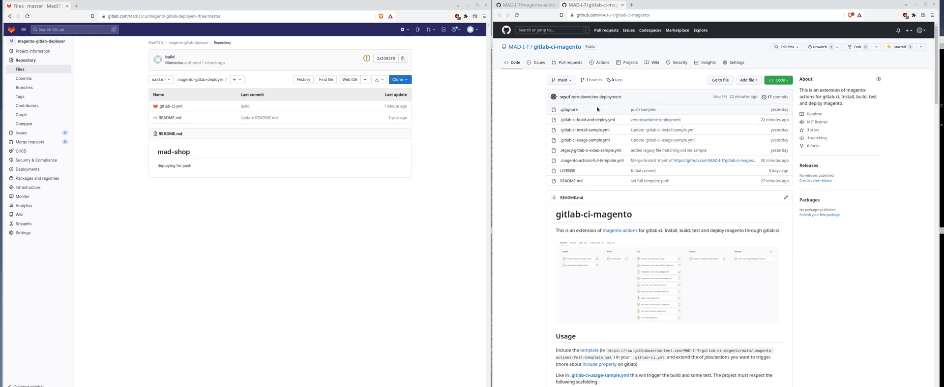
{"action": "mouse_move", "coordinate": [529, 99]}
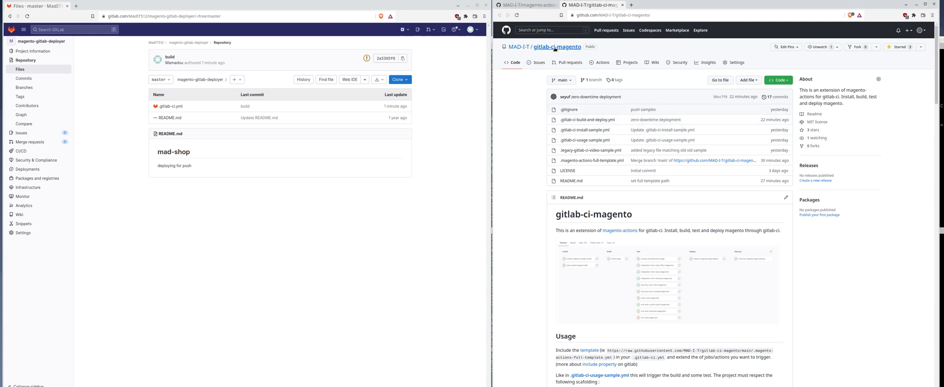
{"action": "mouse_move", "coordinate": [570, 62]}
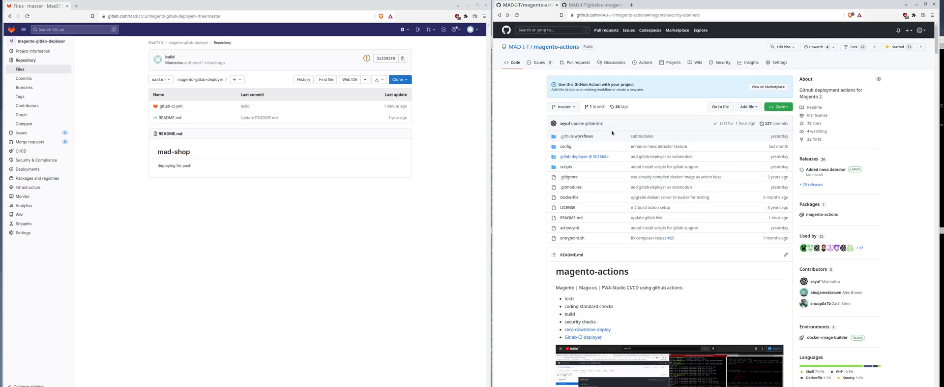
{"action": "mouse_move", "coordinate": [529, 168]}
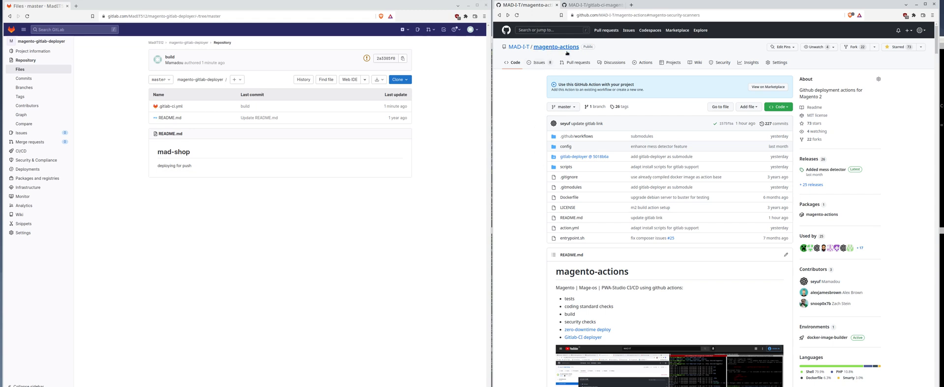
Step: Return to the gitlab-ci-magento project and view .gitlab-ci.yml with its remote Magento template include
{"action": "scroll", "scroll_direction": "down", "scroll_amount": 3}
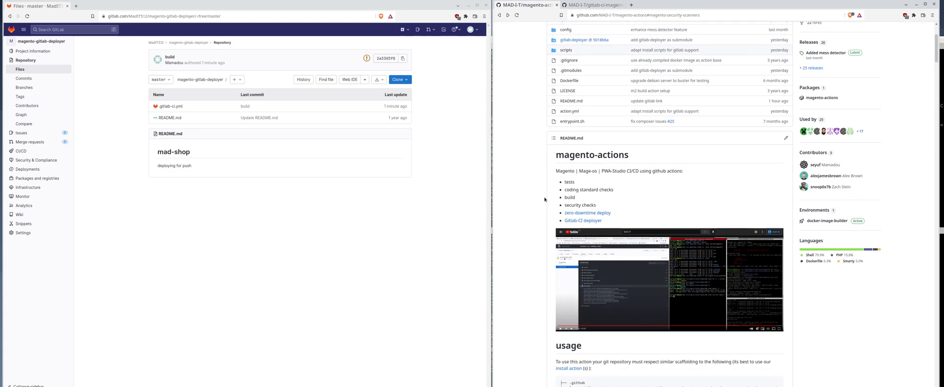
{"action": "mouse_move", "coordinate": [576, 179]}
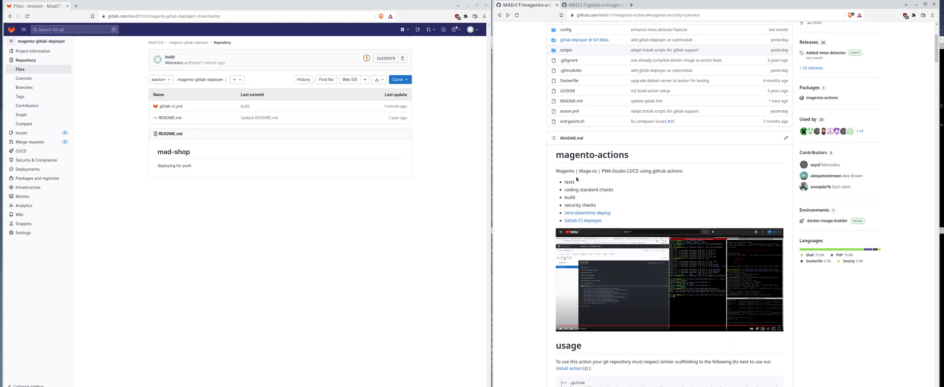
{"action": "mouse_move", "coordinate": [567, 165]}
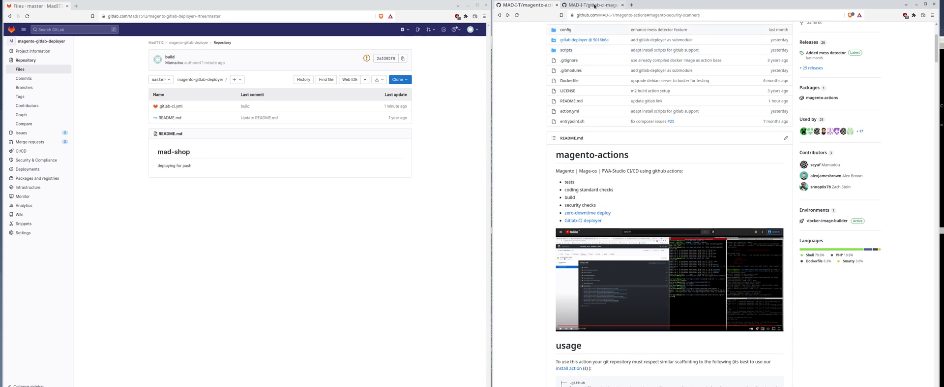
{"action": "left_click", "coordinate": [588, 6]}
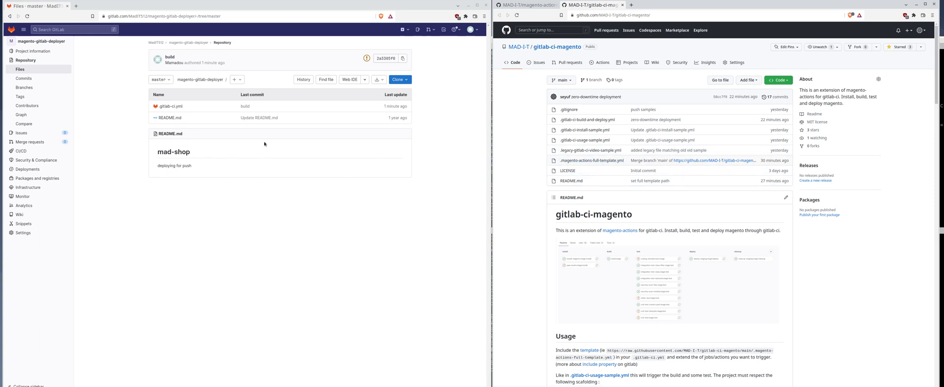
{"action": "mouse_move", "coordinate": [255, 253]}
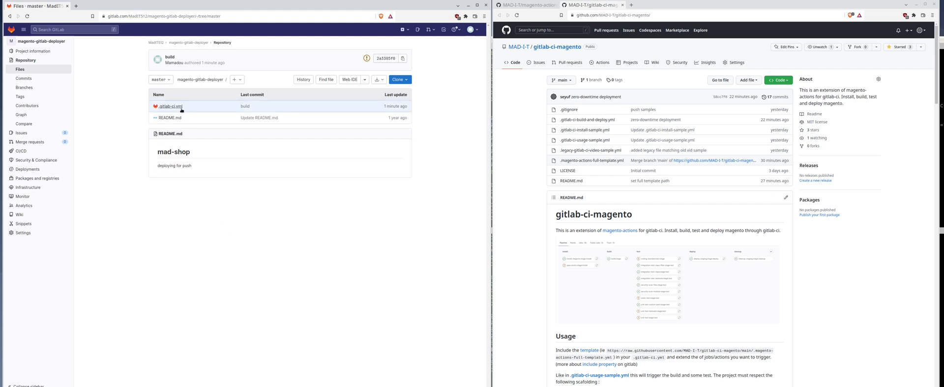
{"action": "mouse_move", "coordinate": [178, 107]}
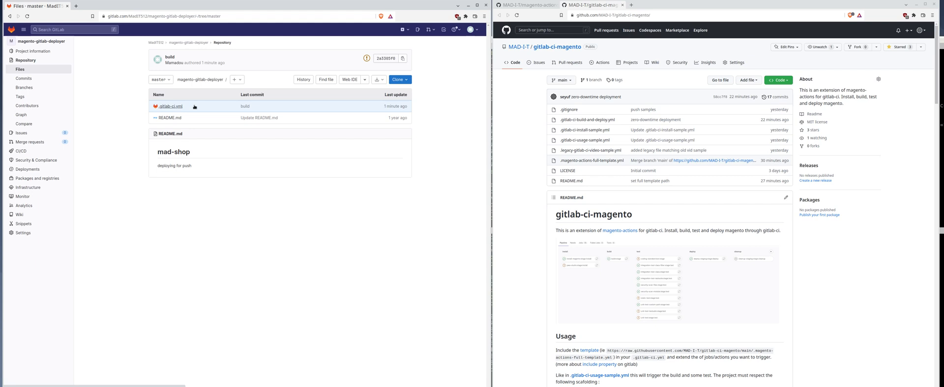
{"action": "mouse_move", "coordinate": [169, 96]}
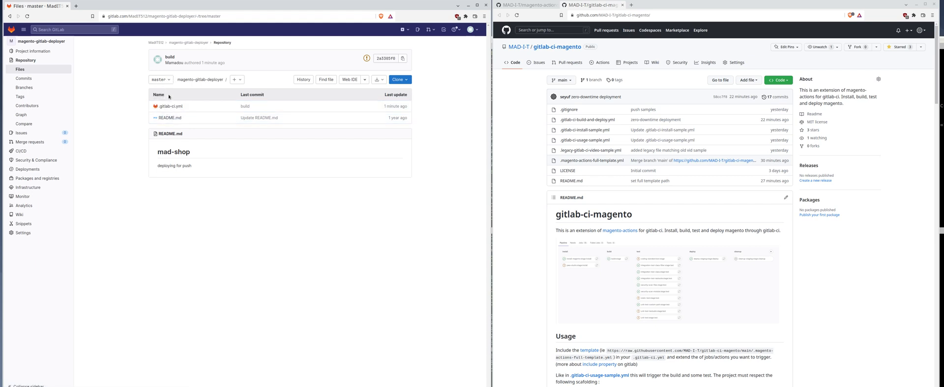
{"action": "left_click", "coordinate": [170, 105]}
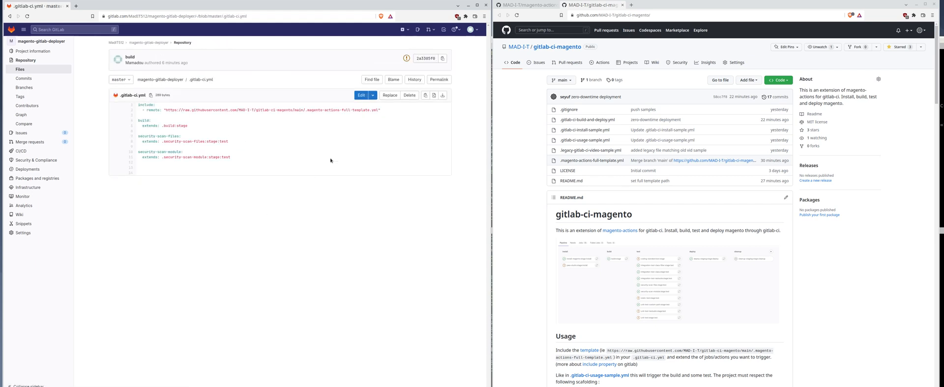
{"action": "mouse_move", "coordinate": [521, 142]}
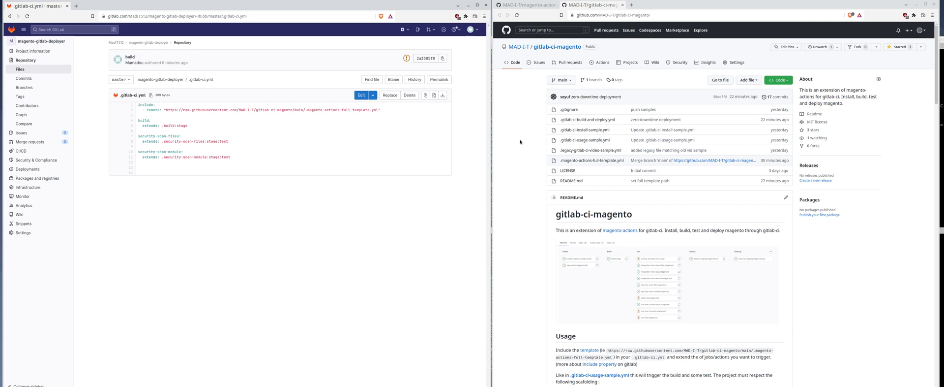
{"action": "mouse_move", "coordinate": [592, 160]}
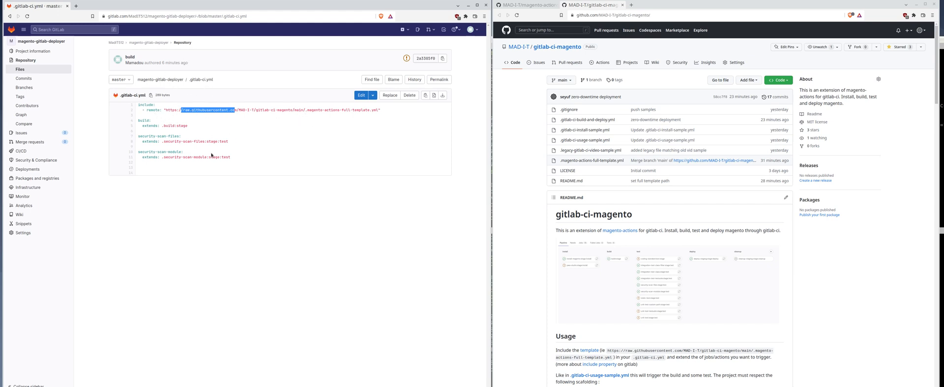
{"action": "mouse_move", "coordinate": [252, 194]}
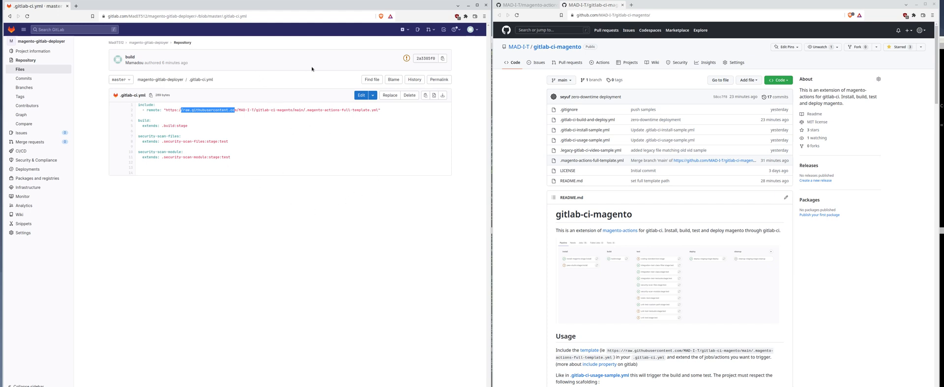
{"action": "mouse_move", "coordinate": [362, 113]}
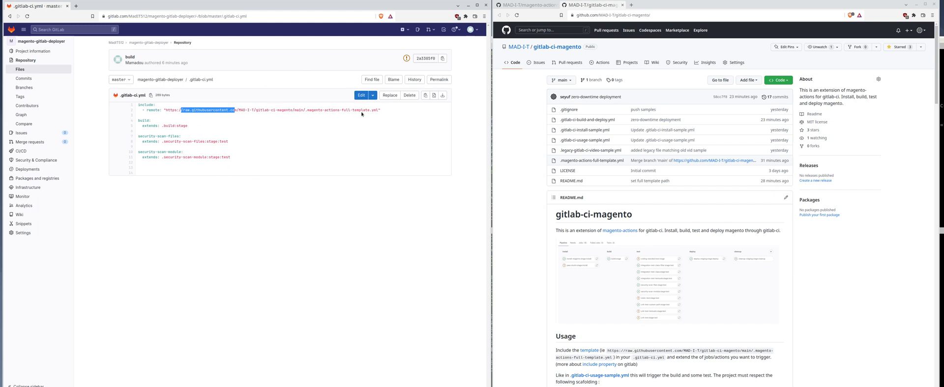
Step: Edit .gitlab-ci.yml, deleting the build and security-scan jobs so only the remote include remains
{"action": "left_click", "coordinate": [361, 94]}
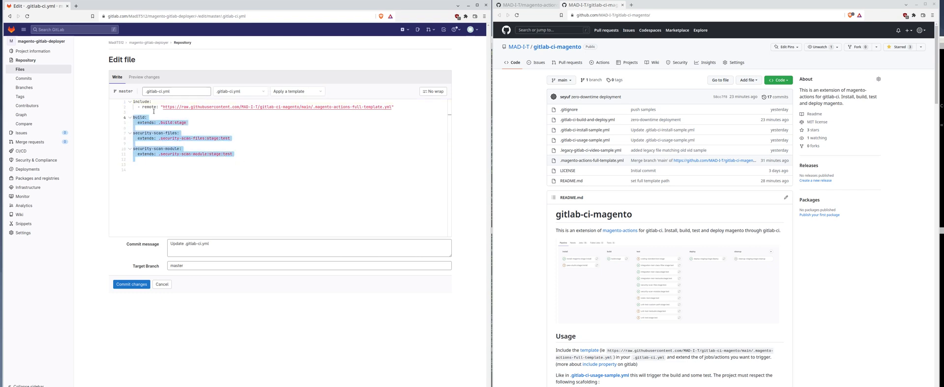
{"action": "key", "text": "Delete"}
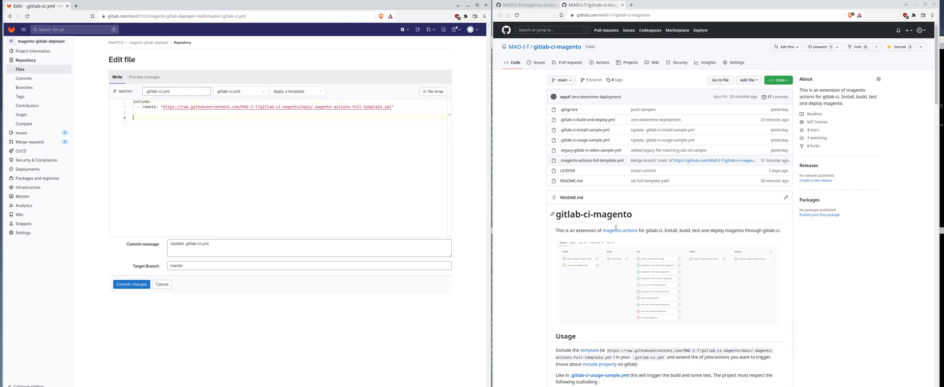
{"action": "scroll", "scroll_direction": "down", "scroll_amount": 3}
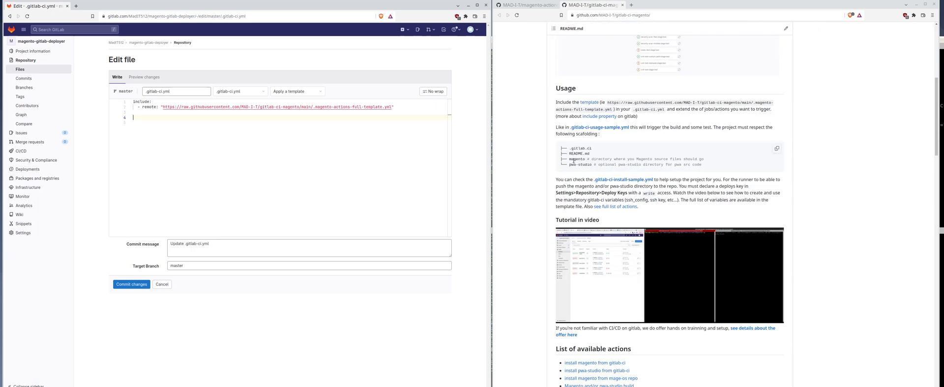
{"action": "mouse_move", "coordinate": [478, 156]}
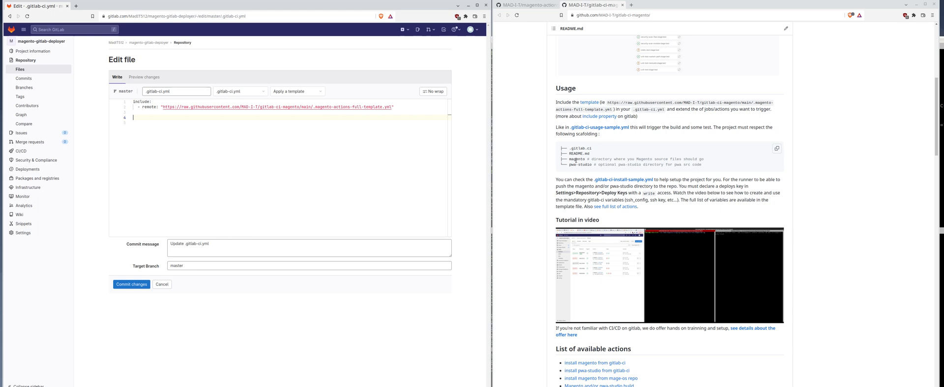
{"action": "mouse_move", "coordinate": [577, 169]}
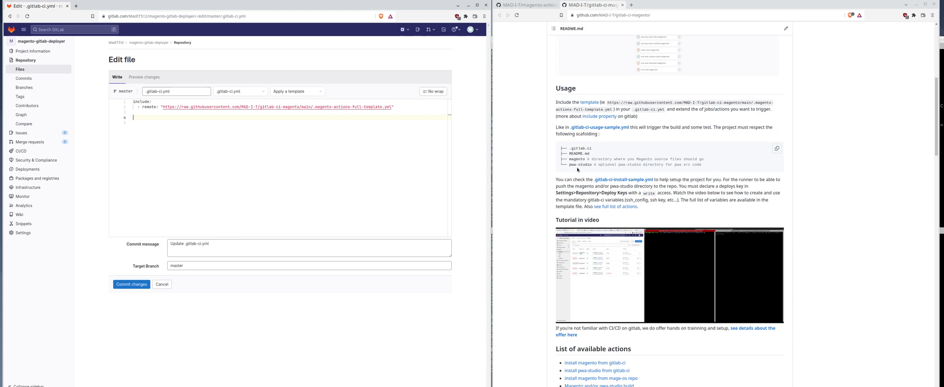
{"action": "mouse_move", "coordinate": [583, 167]}
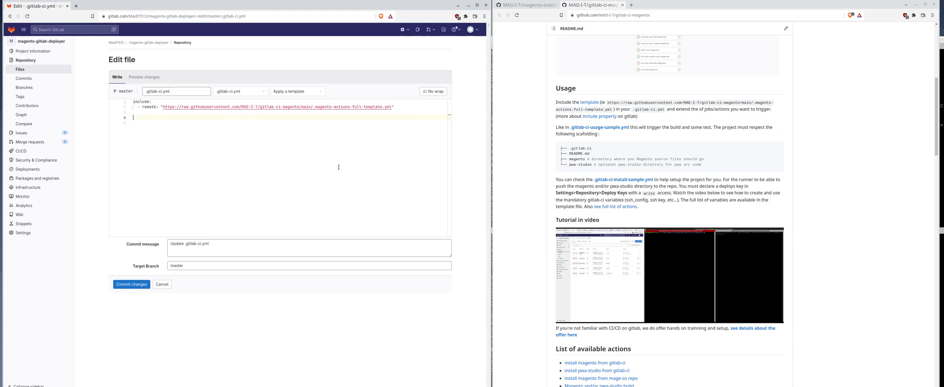
{"action": "mouse_move", "coordinate": [261, 118]}
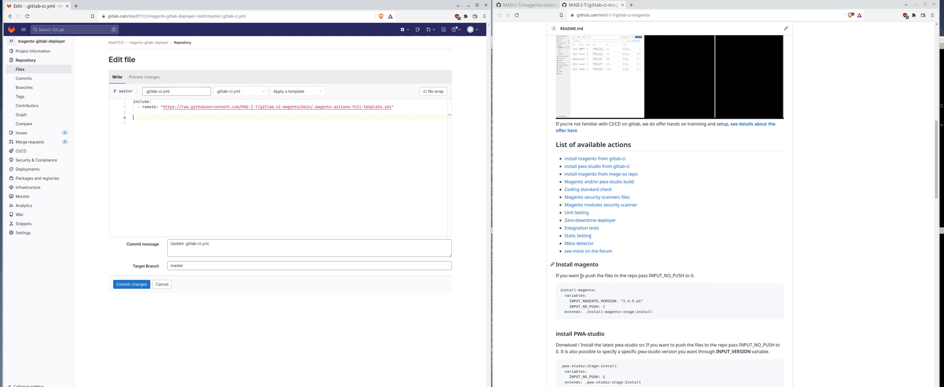
{"action": "scroll", "scroll_direction": "down", "scroll_amount": 3}
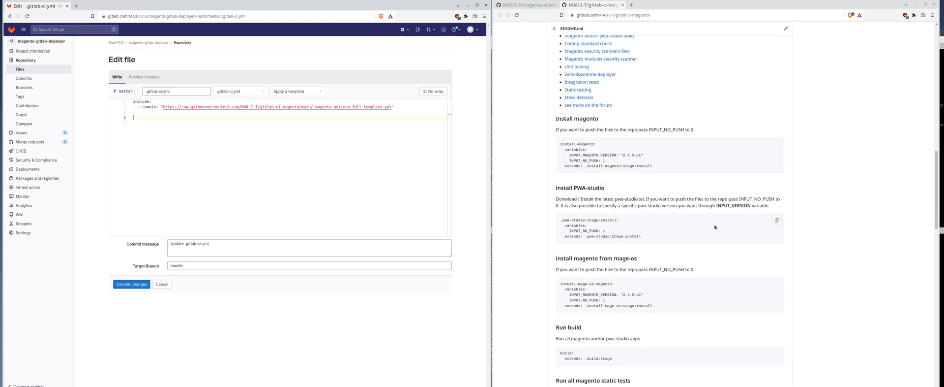
Step: Add the install-magento job and a coding-standard job from the README snippets below the include
{"action": "left_click", "coordinate": [777, 144]}
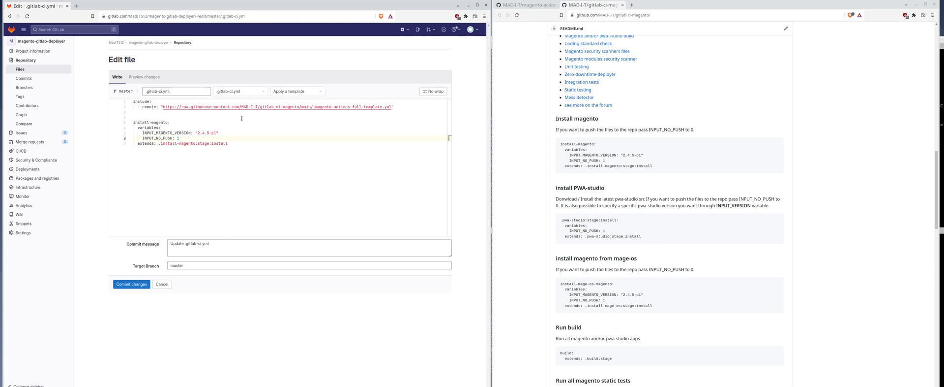
{"action": "type", "text": "0"}
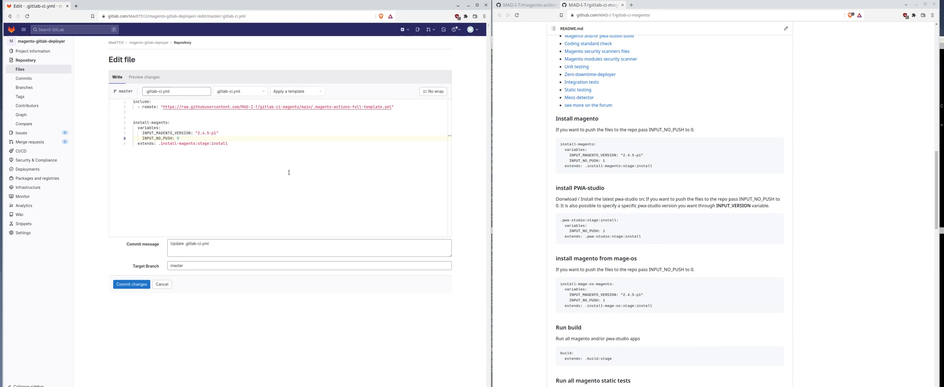
{"action": "mouse_move", "coordinate": [283, 128]}
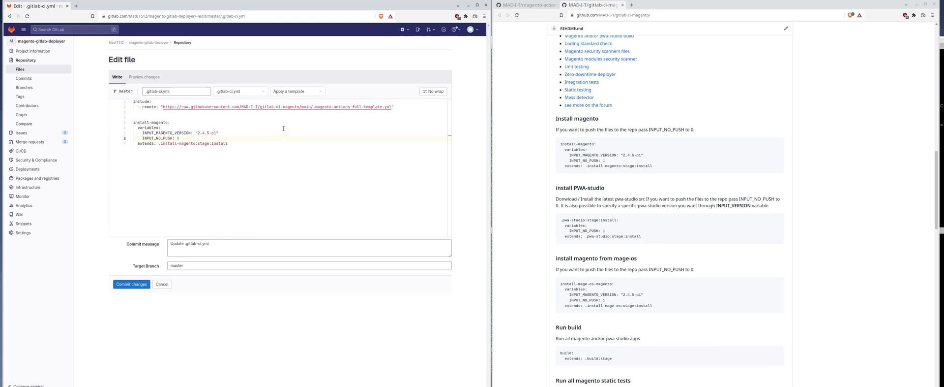
{"action": "mouse_move", "coordinate": [259, 129]}
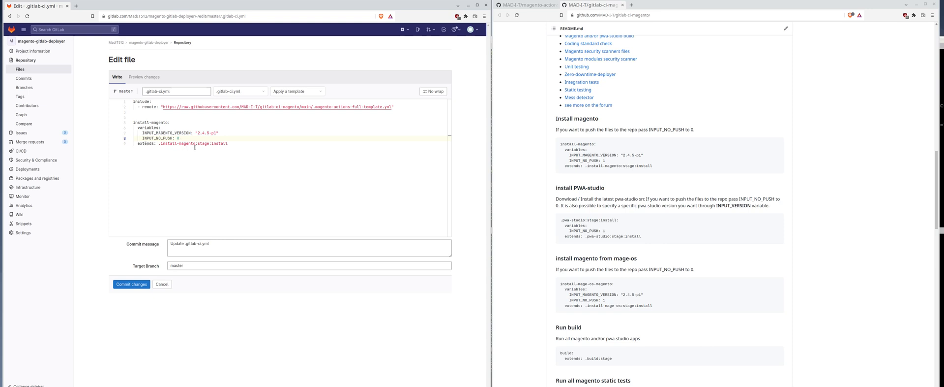
{"action": "mouse_move", "coordinate": [201, 156]}
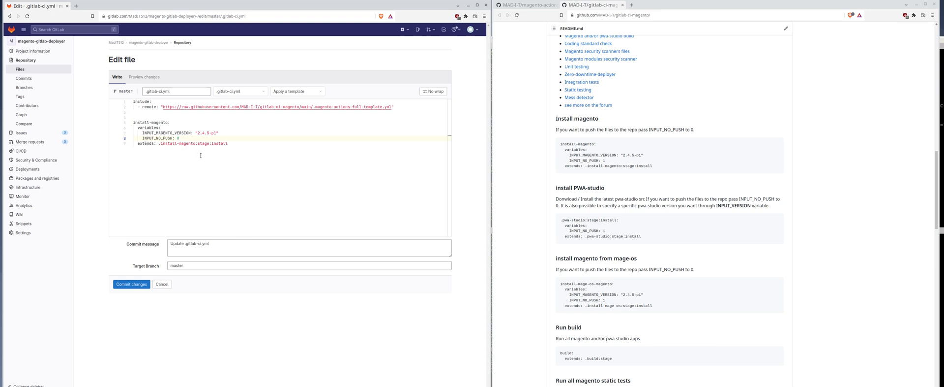
{"action": "mouse_move", "coordinate": [201, 155]}
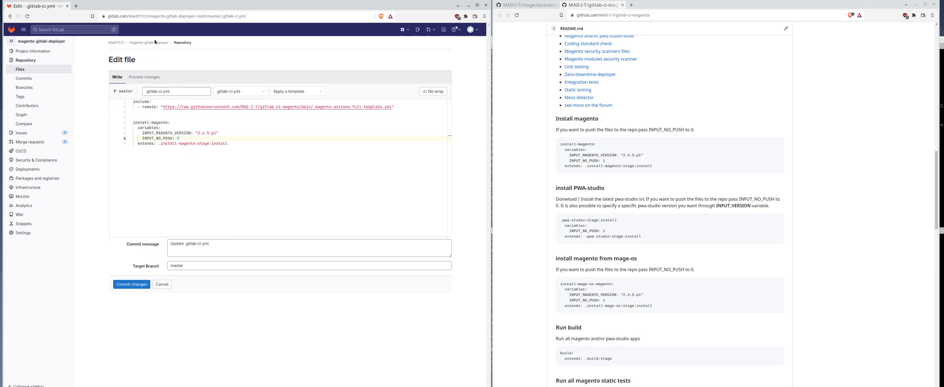
{"action": "mouse_move", "coordinate": [502, 189]}
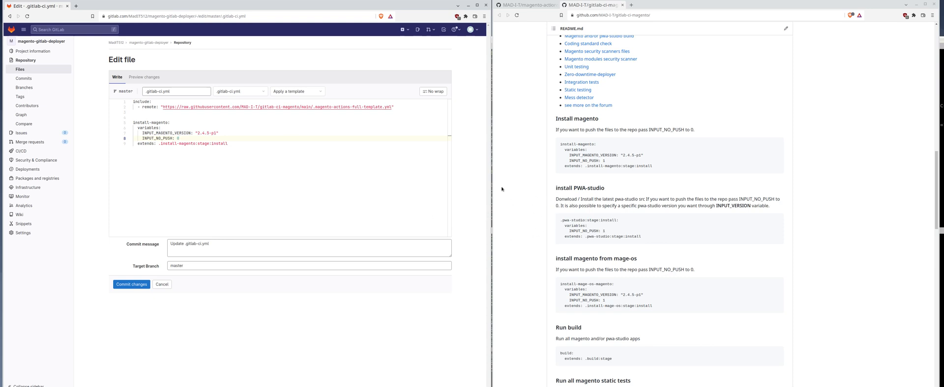
{"action": "scroll", "scroll_direction": "down", "scroll_amount": 3}
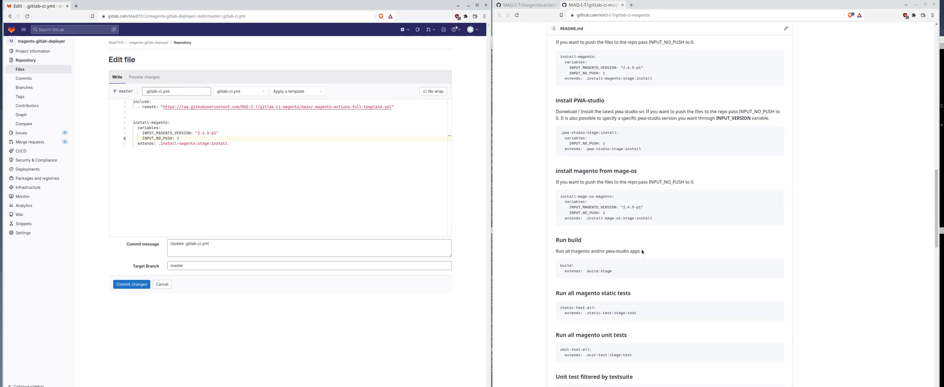
{"action": "scroll", "scroll_direction": "up", "scroll_amount": 3}
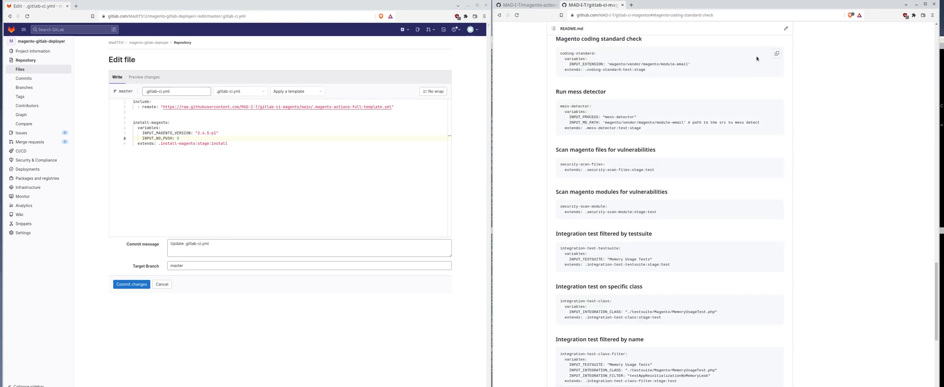
{"action": "left_click", "coordinate": [778, 53]}
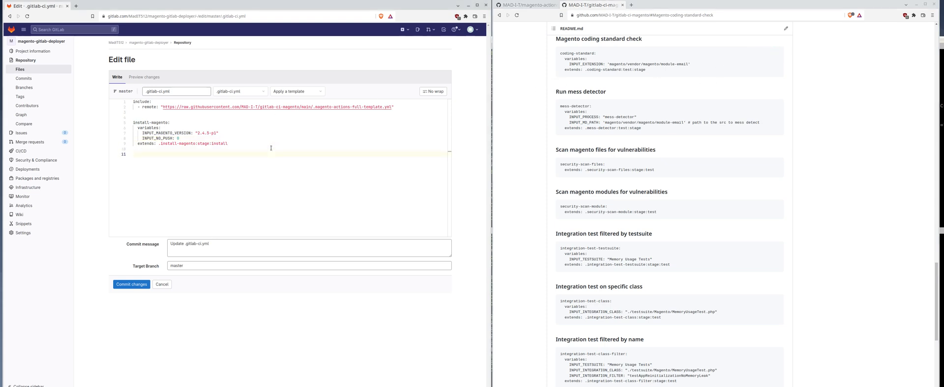
{"action": "type", "text": "coding-standard:"}
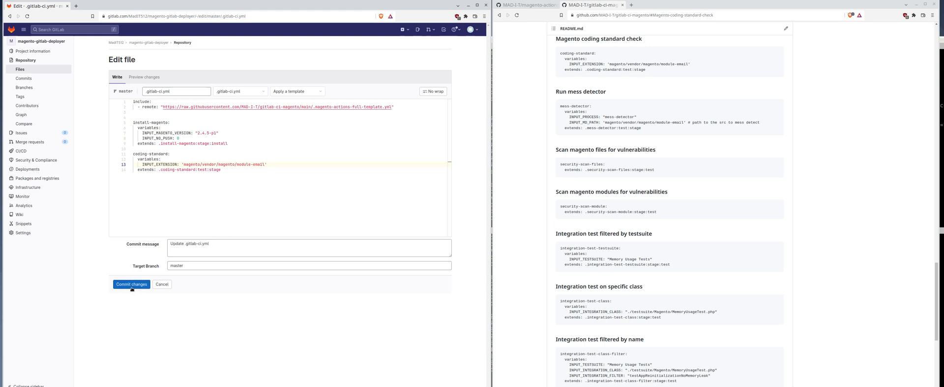
Step: Commit the CI file changes and view the project's pipelines list with the new pipeline running
{"action": "left_click", "coordinate": [131, 283]}
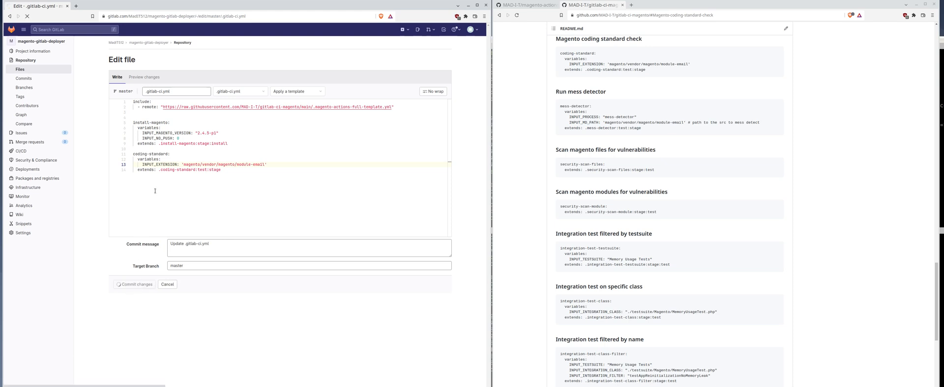
{"action": "left_click", "coordinate": [134, 283]}
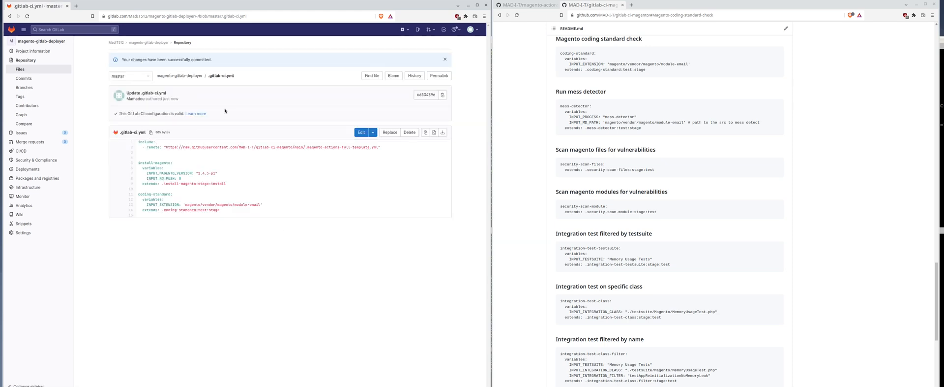
{"action": "left_click", "coordinate": [16, 151]}
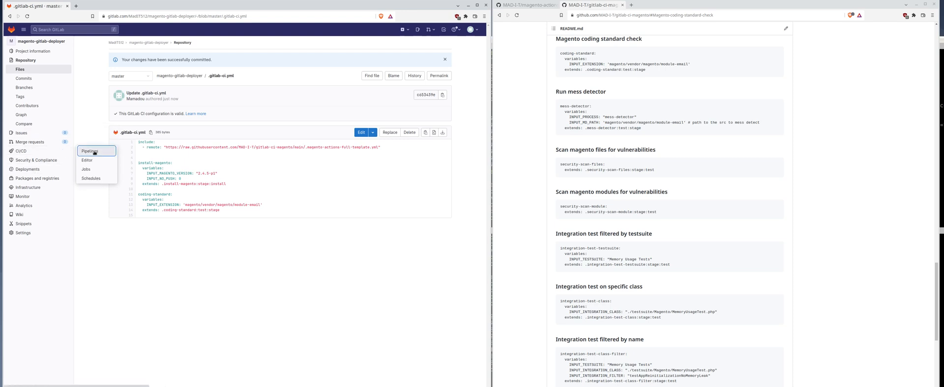
{"action": "left_click", "coordinate": [90, 151]}
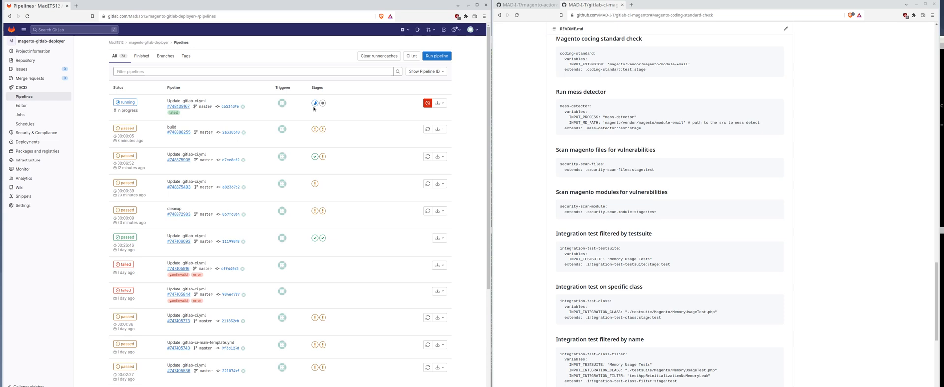
{"action": "mouse_move", "coordinate": [221, 146]}
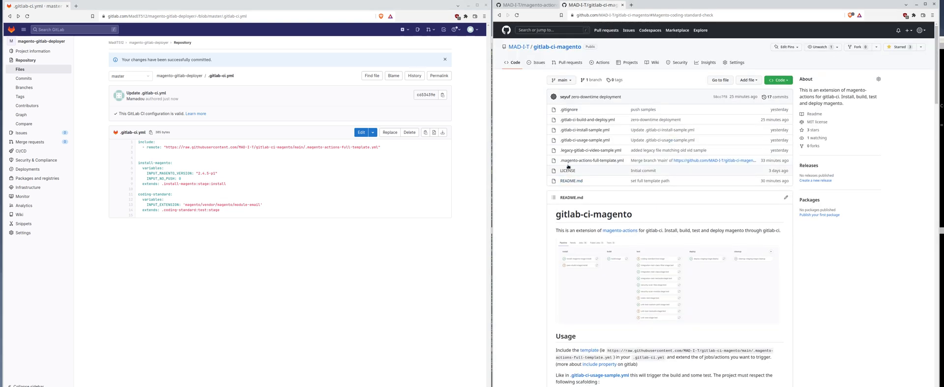
Step: View magento-actions-full-template.yml on GitHub, reading its defaults, services and install-magento job
{"action": "left_click", "coordinate": [592, 160]}
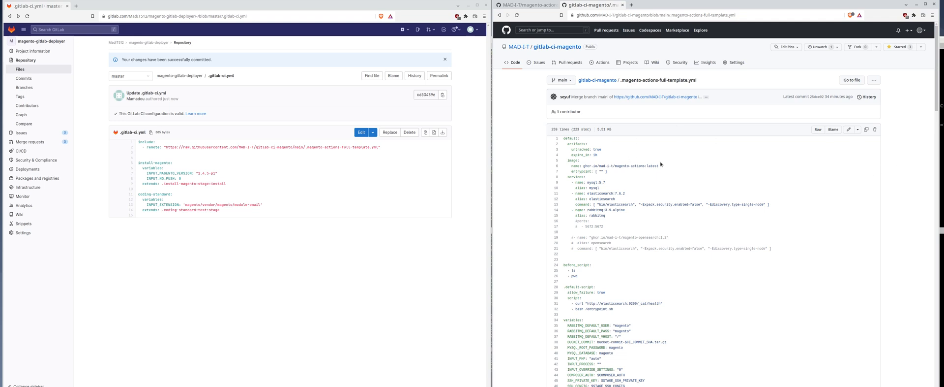
{"action": "mouse_move", "coordinate": [642, 157]}
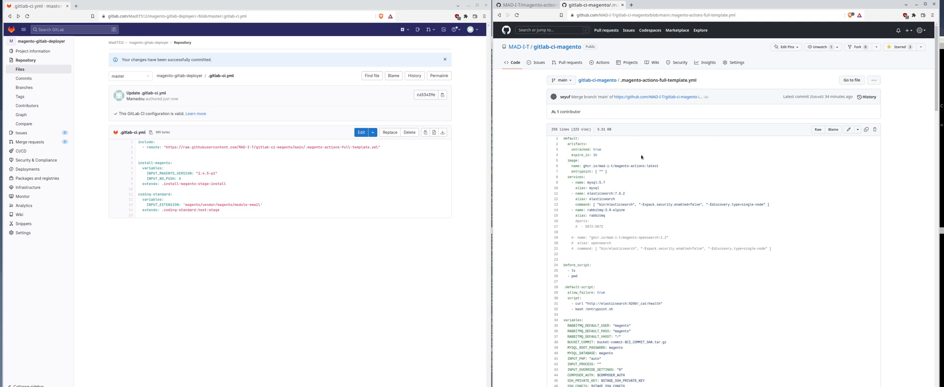
{"action": "scroll", "scroll_direction": "down", "scroll_amount": 3}
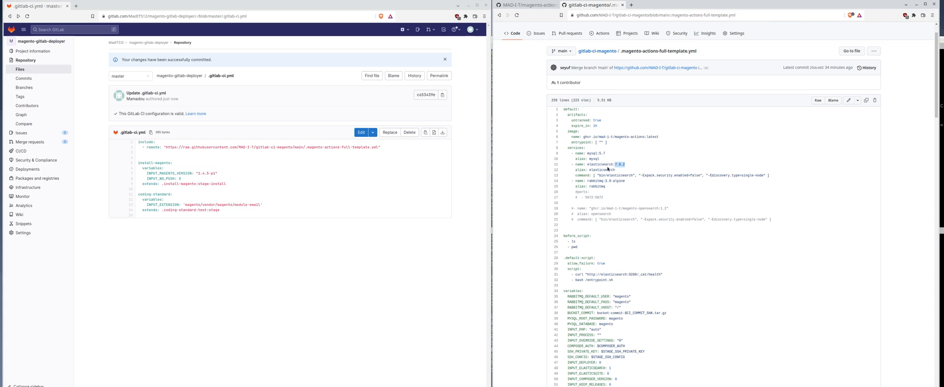
{"action": "mouse_move", "coordinate": [653, 190]}
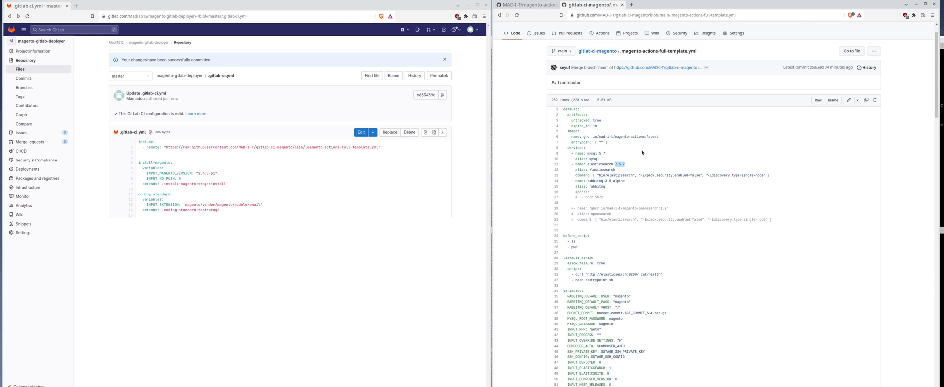
{"action": "mouse_move", "coordinate": [738, 192]}
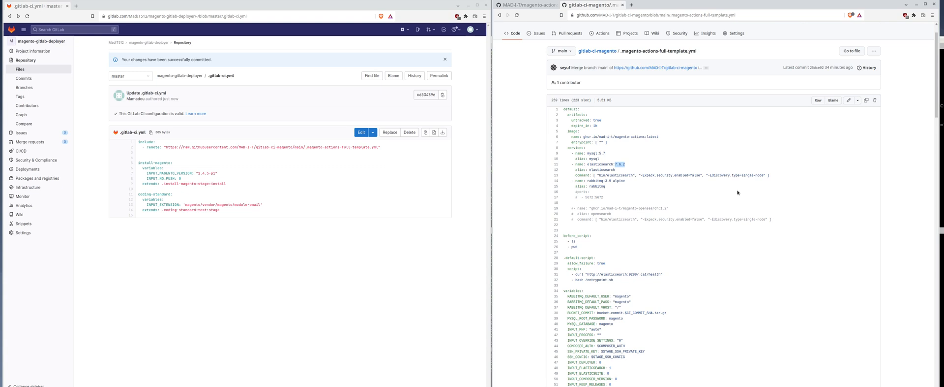
{"action": "mouse_move", "coordinate": [391, 131]}
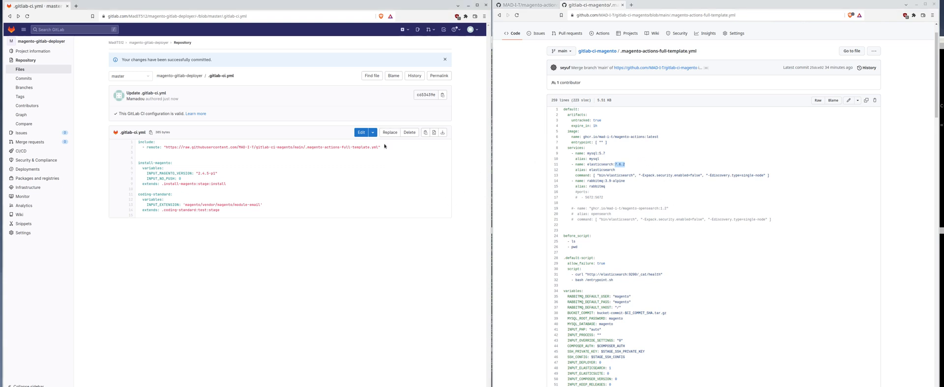
{"action": "double_click", "coordinate": [153, 165]}
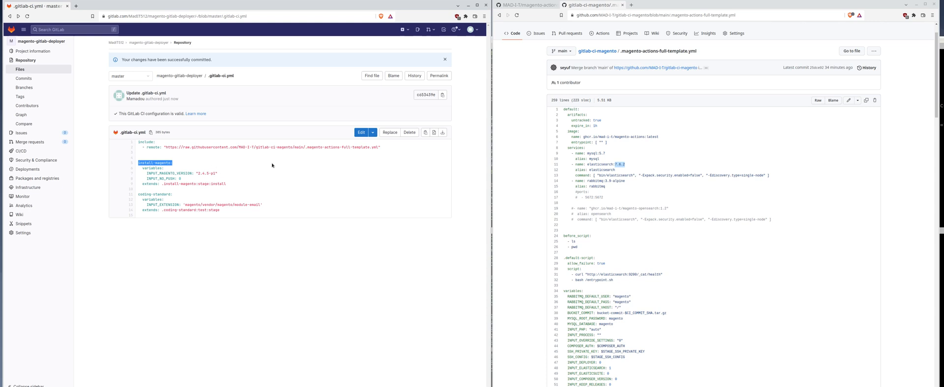
{"action": "mouse_move", "coordinate": [607, 212]}
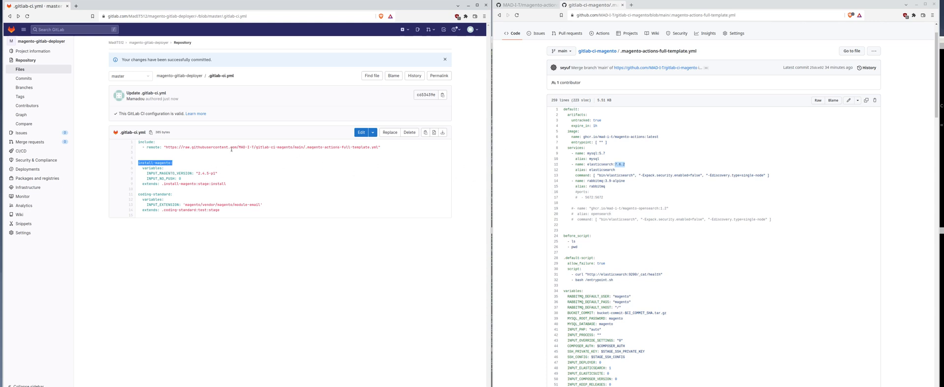
{"action": "mouse_move", "coordinate": [632, 188]}
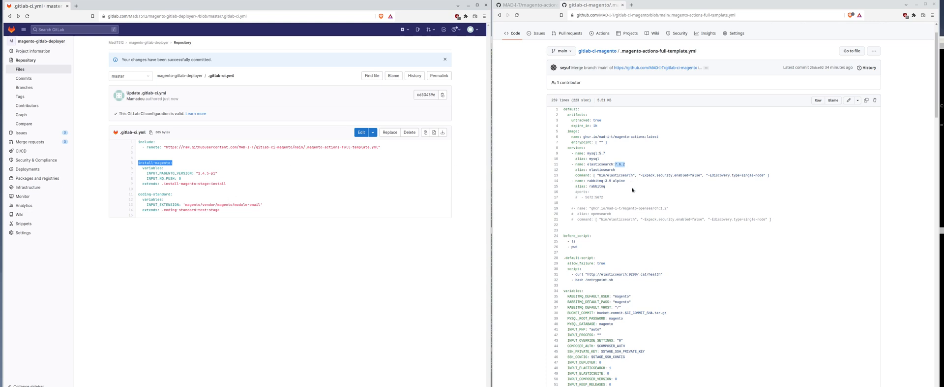
{"action": "mouse_move", "coordinate": [569, 147]}
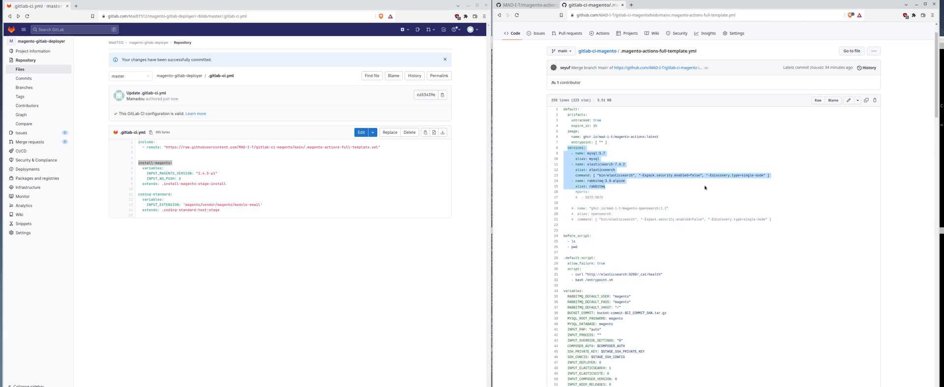
{"action": "mouse_move", "coordinate": [303, 171]}
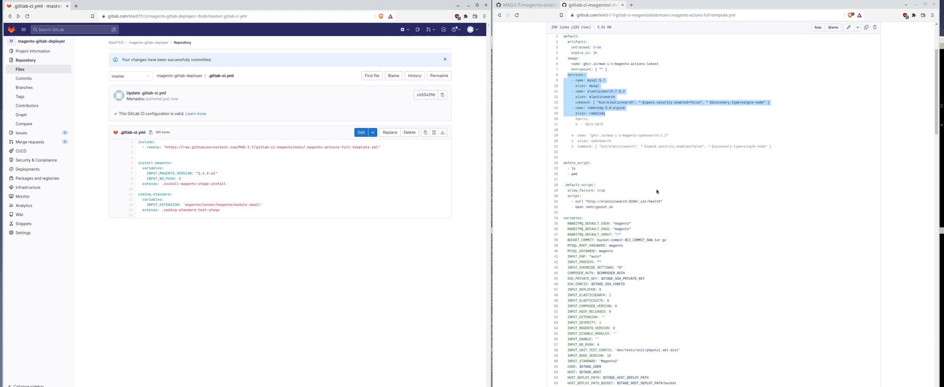
Step: Read the template's input variables including COMPOSER_AUTH, then return to the README's Usage section
{"action": "scroll", "scroll_direction": "down", "scroll_amount": 3}
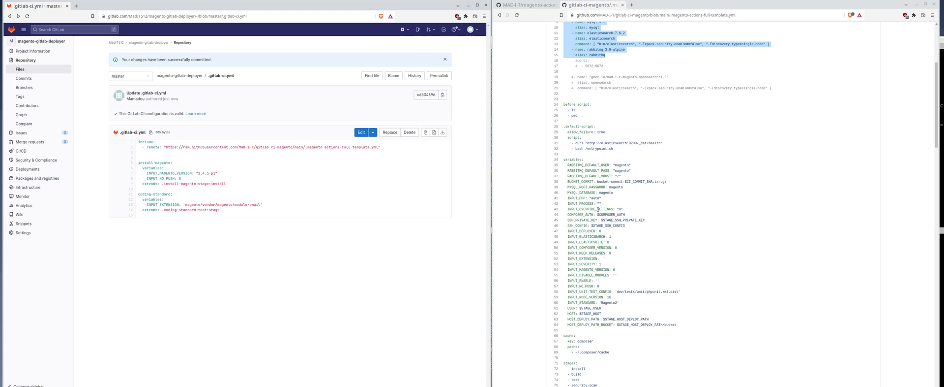
{"action": "mouse_move", "coordinate": [643, 154]}
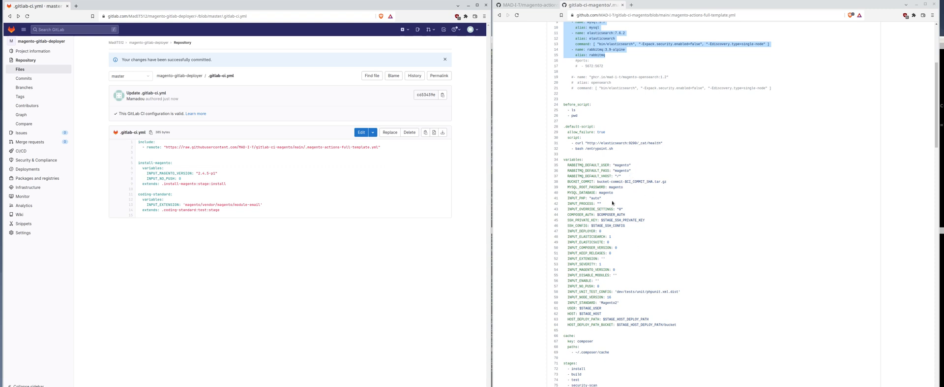
{"action": "scroll", "scroll_direction": "down", "scroll_amount": 3}
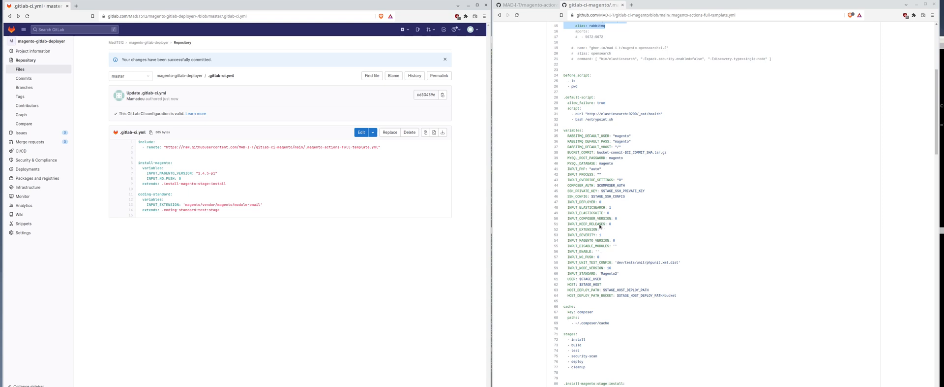
{"action": "double_click", "coordinate": [578, 185]}
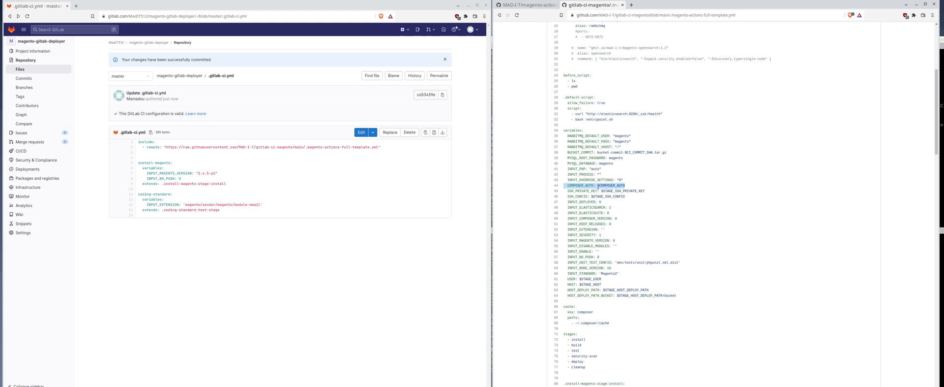
{"action": "mouse_move", "coordinate": [637, 215]}
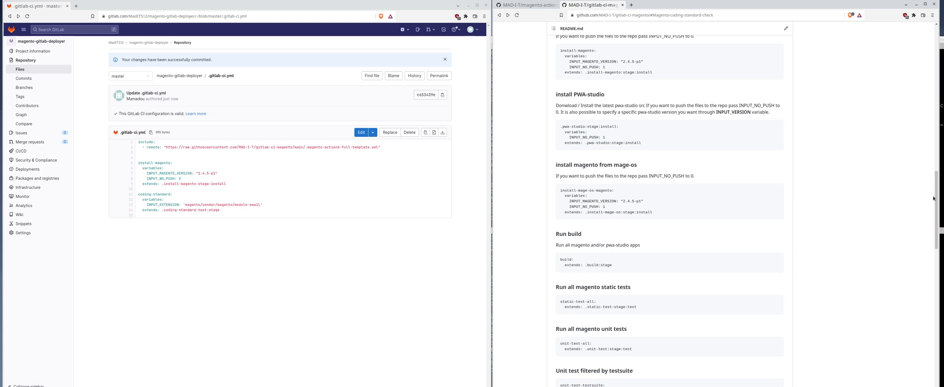
{"action": "scroll", "scroll_direction": "down", "scroll_amount": 3}
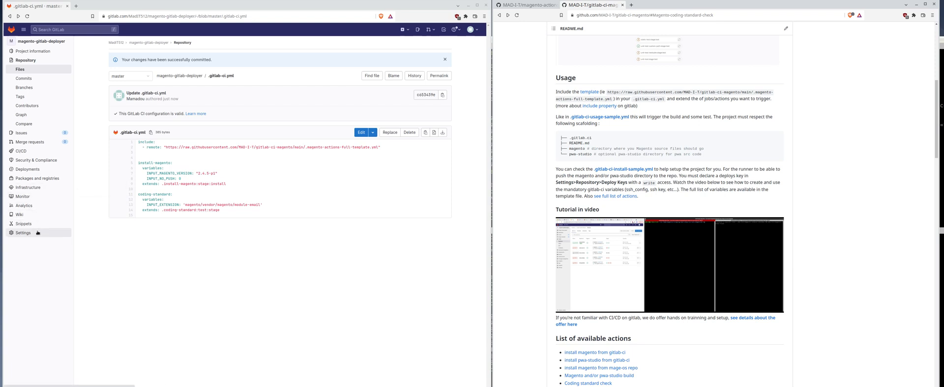
Step: Show the project's CI/CD settings with the variables list expanded, highlighting COMPOSER_AUTH and STAGE_ keys
{"action": "left_click", "coordinate": [19, 232]}
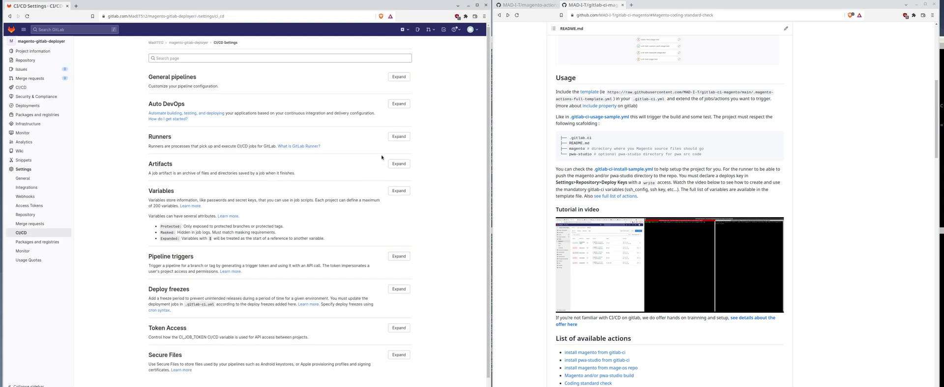
{"action": "left_click", "coordinate": [400, 190]}
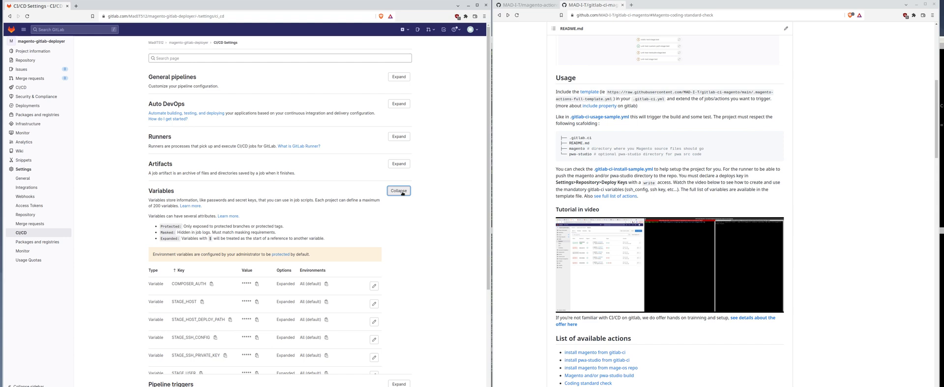
{"action": "scroll", "scroll_direction": "down", "scroll_amount": 3}
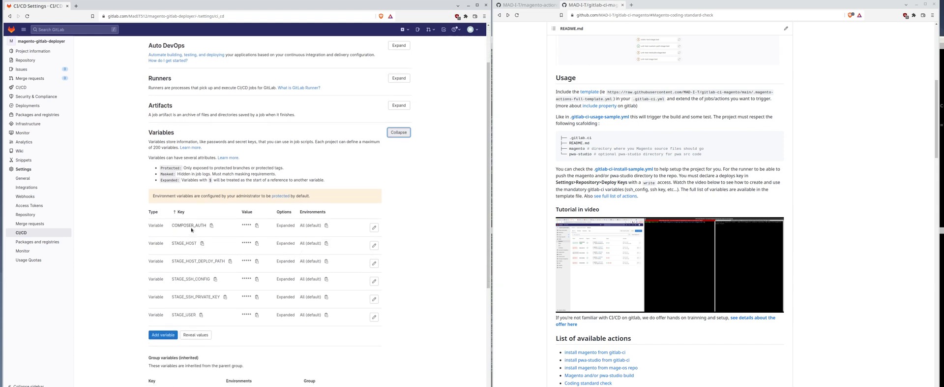
{"action": "double_click", "coordinate": [189, 225]}
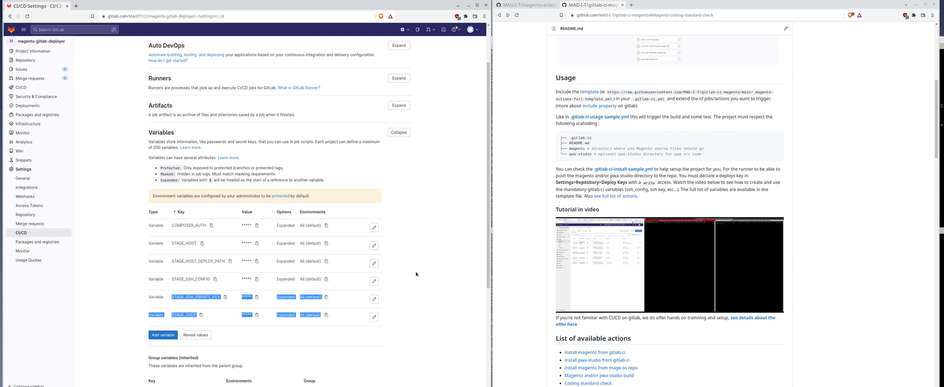
{"action": "mouse_move", "coordinate": [210, 255]}
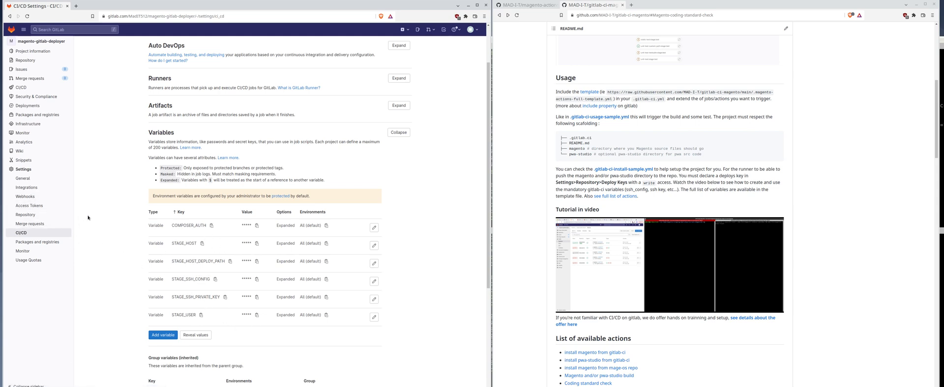
{"action": "mouse_move", "coordinate": [25, 196]}
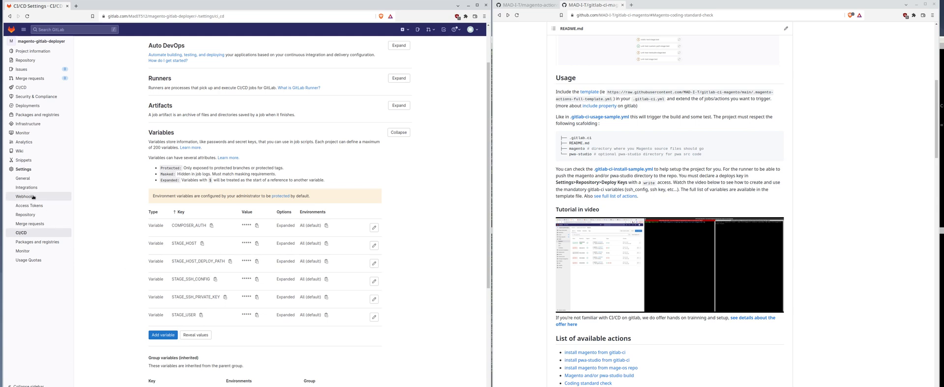
{"action": "mouse_move", "coordinate": [248, 260]}
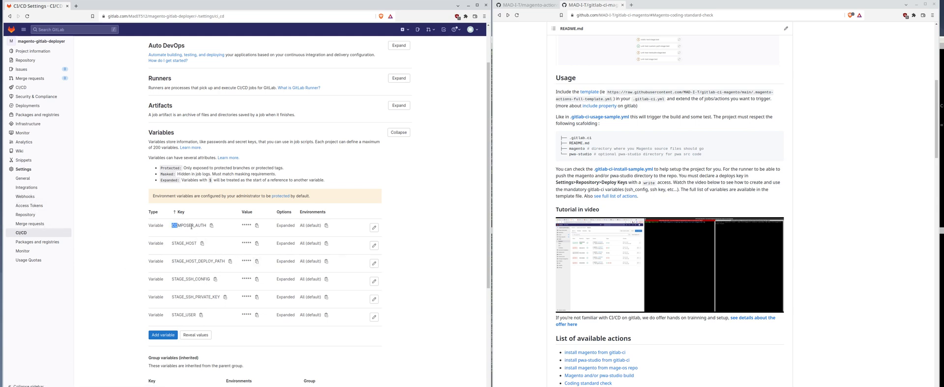
{"action": "double_click", "coordinate": [185, 278]}
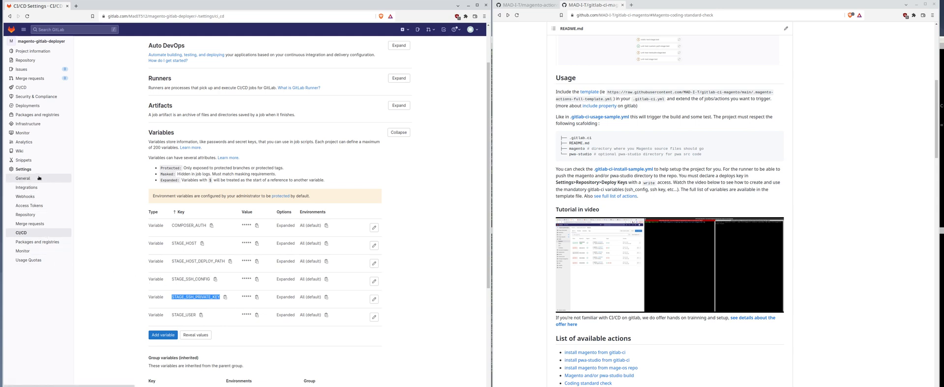
{"action": "left_click", "coordinate": [22, 178]}
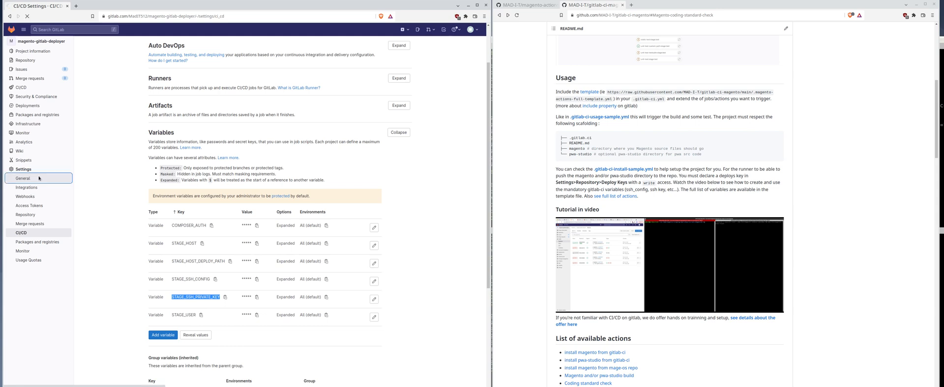
Step: Go to the repository settings and expand Deploy keys, focusing the empty public key field
{"action": "left_click", "coordinate": [22, 178]}
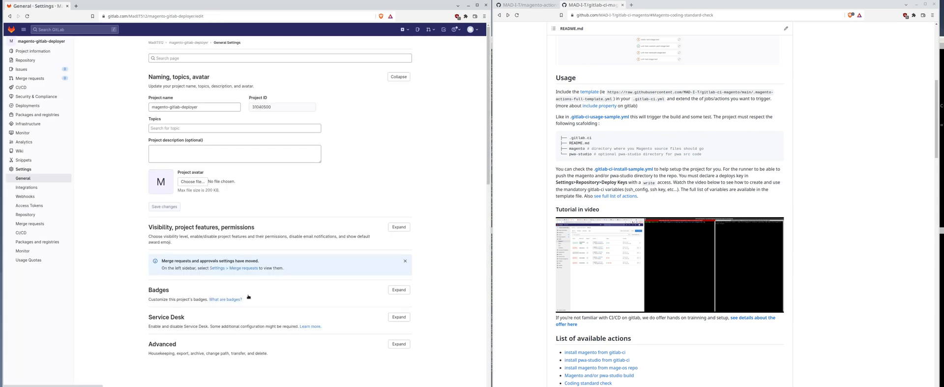
{"action": "scroll", "scroll_direction": "down", "scroll_amount": 3}
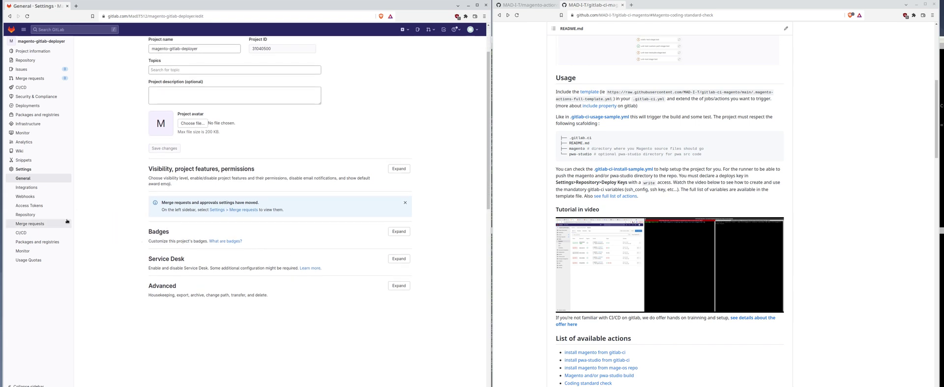
{"action": "left_click", "coordinate": [24, 214]}
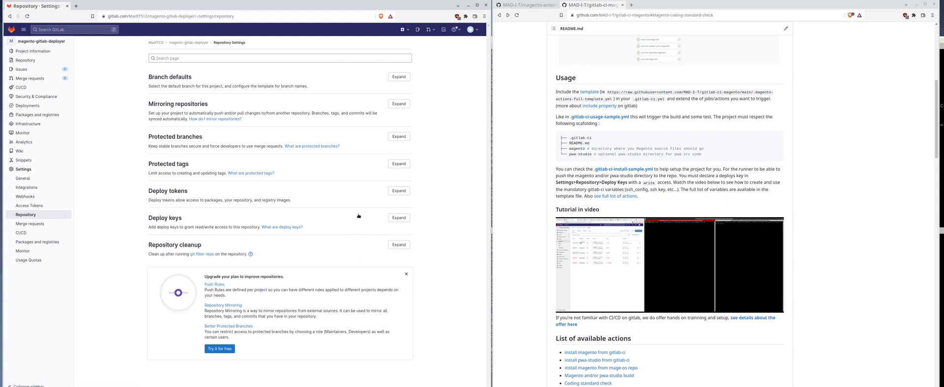
{"action": "mouse_move", "coordinate": [18, 232]}
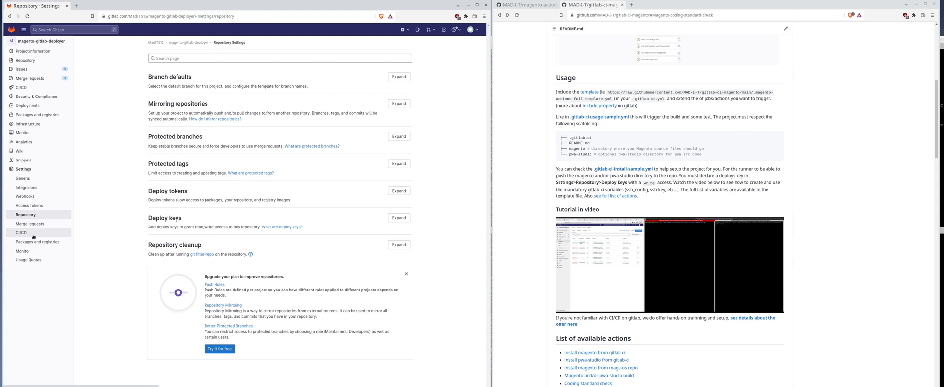
{"action": "mouse_move", "coordinate": [47, 234]}
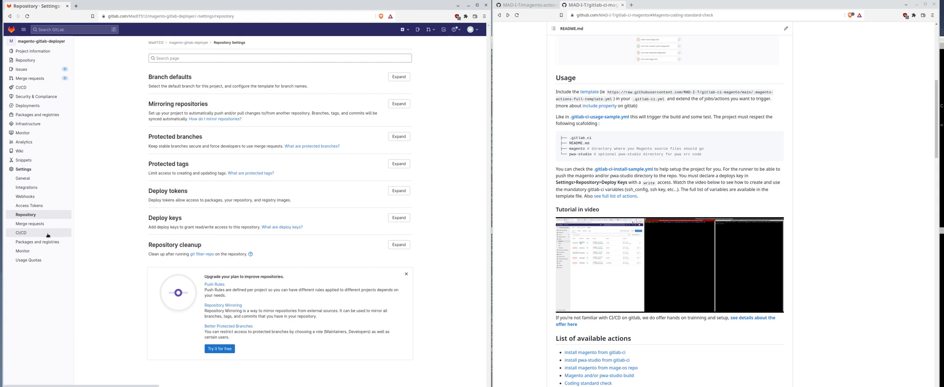
{"action": "mouse_move", "coordinate": [399, 218]}
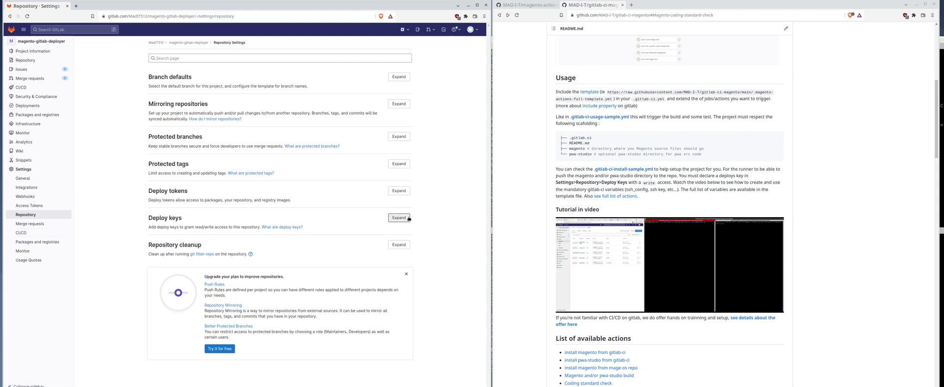
{"action": "left_click", "coordinate": [398, 217]}
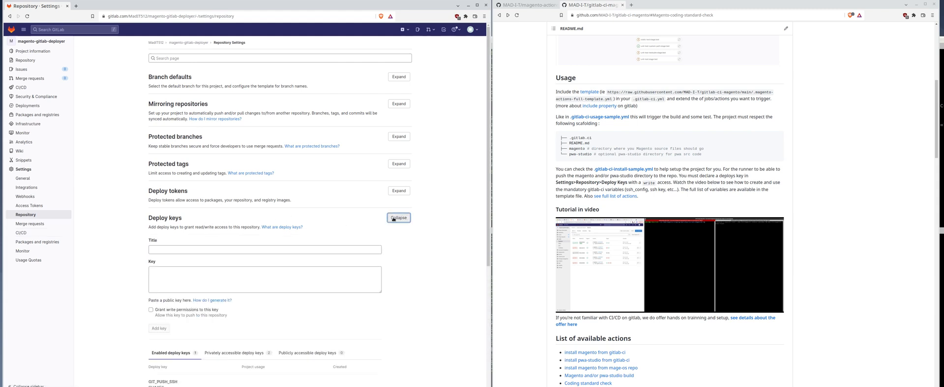
{"action": "left_click", "coordinate": [265, 278]}
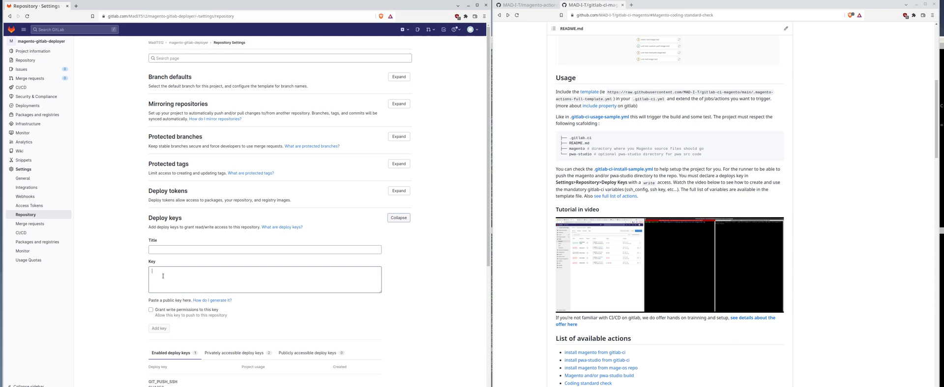
{"action": "left_click", "coordinate": [265, 279]}
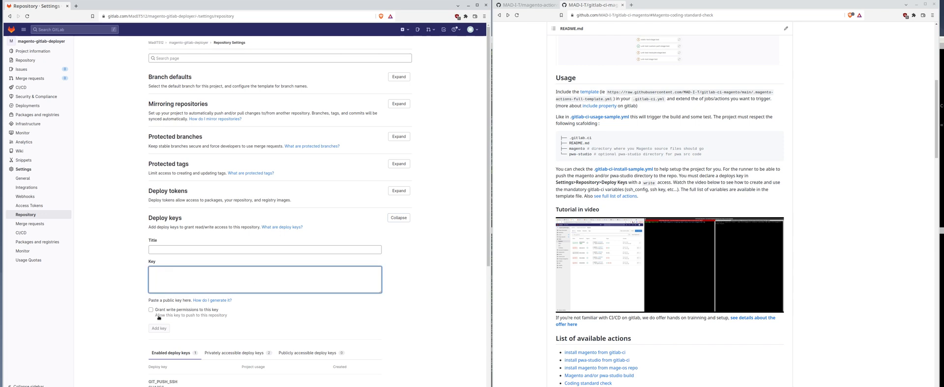
{"action": "left_click", "coordinate": [265, 278]}
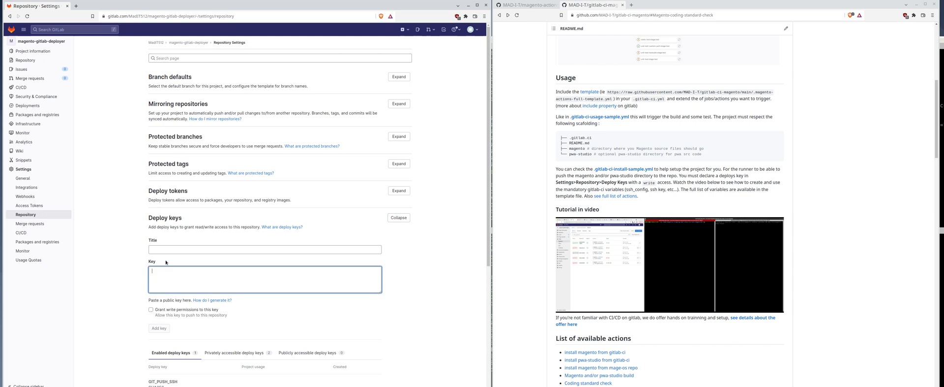
{"action": "mouse_move", "coordinate": [162, 259]}
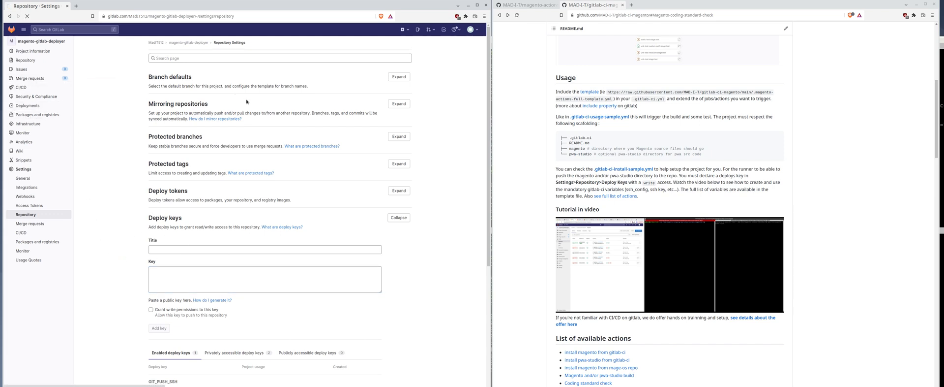
Step: View the project's pipelines list where the .gitlab-ci.yml update pipeline is still running
{"action": "left_click", "coordinate": [19, 88]}
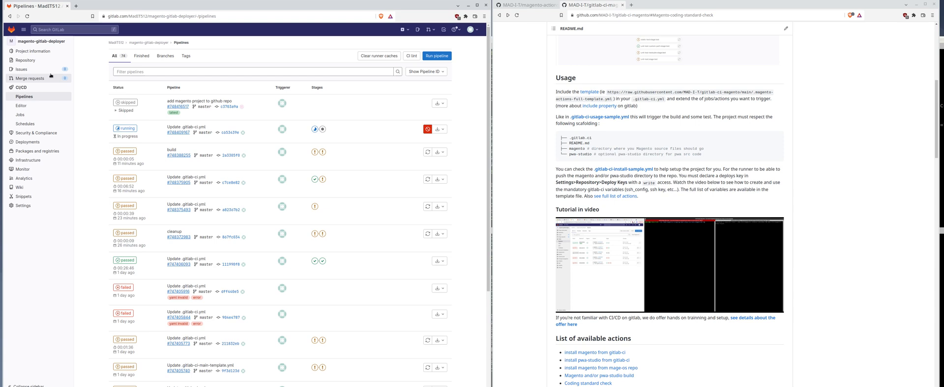
{"action": "mouse_move", "coordinate": [316, 140]}
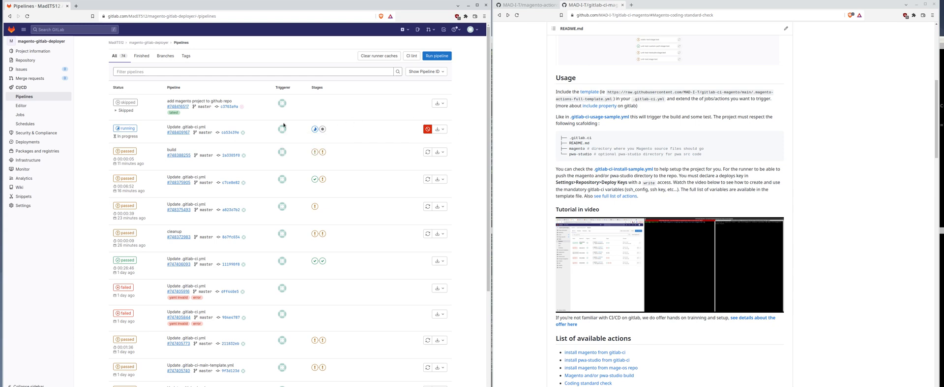
Step: View the master branch files, now showing a magento folder beside .gitlab-ci.yml and README.md
{"action": "left_click", "coordinate": [23, 60]}
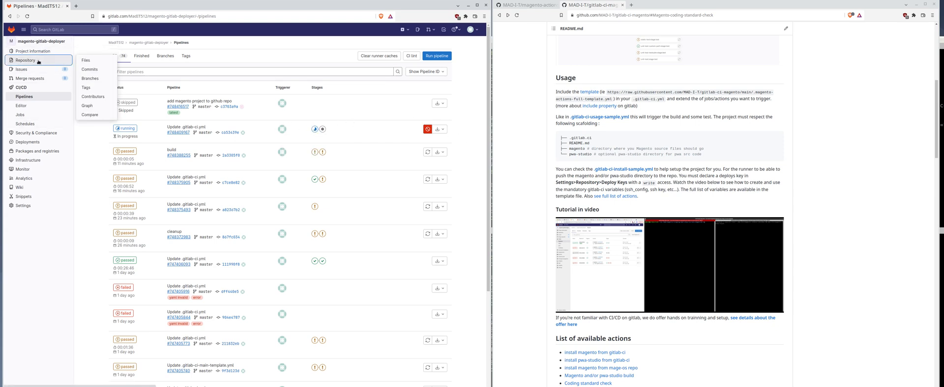
{"action": "left_click", "coordinate": [86, 60]}
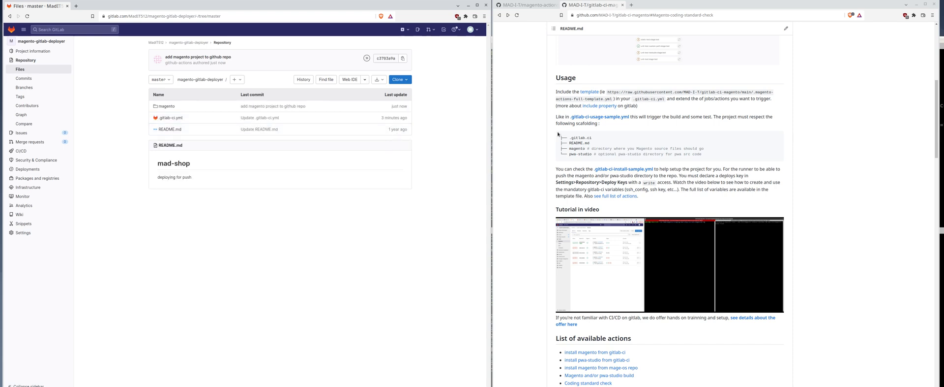
{"action": "mouse_move", "coordinate": [759, 177]}
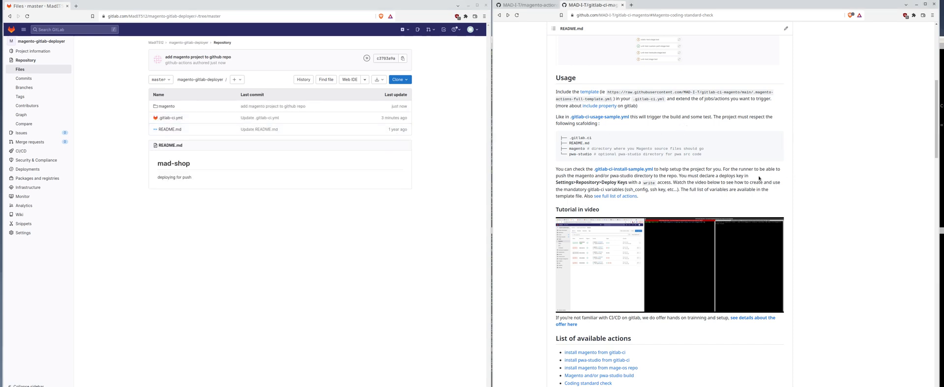
{"action": "scroll", "scroll_direction": "down", "scroll_amount": 3}
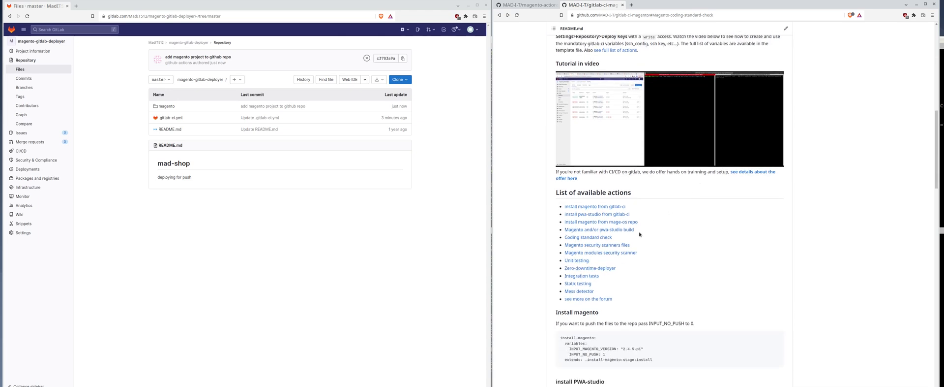
{"action": "mouse_move", "coordinate": [600, 221]}
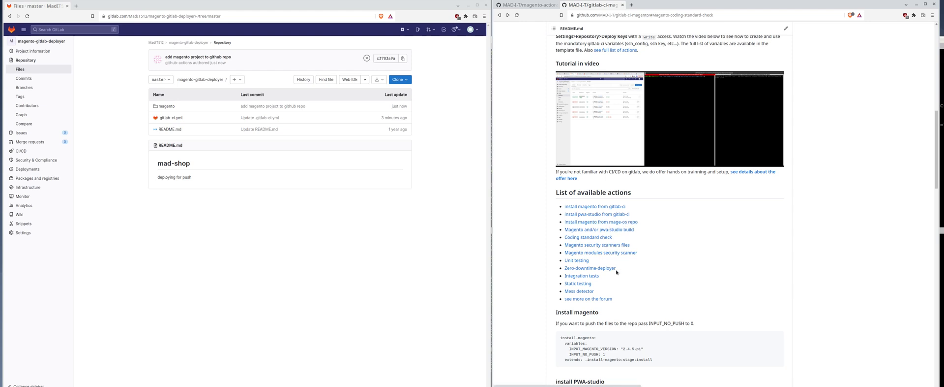
{"action": "mouse_move", "coordinate": [644, 227]}
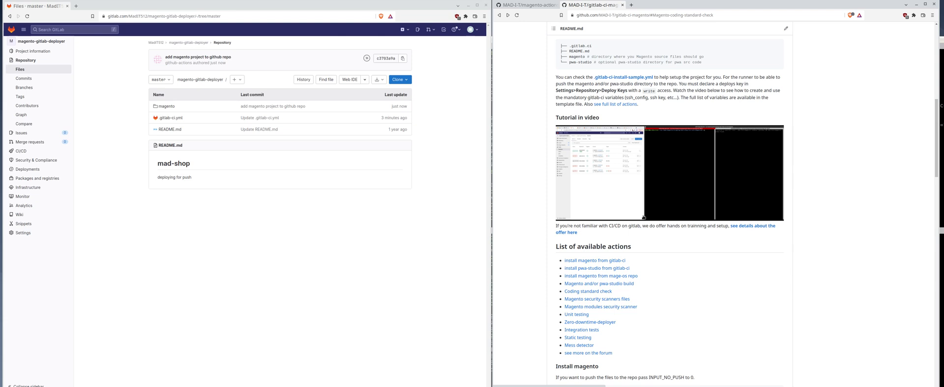
{"action": "scroll", "scroll_direction": "down", "scroll_amount": 3}
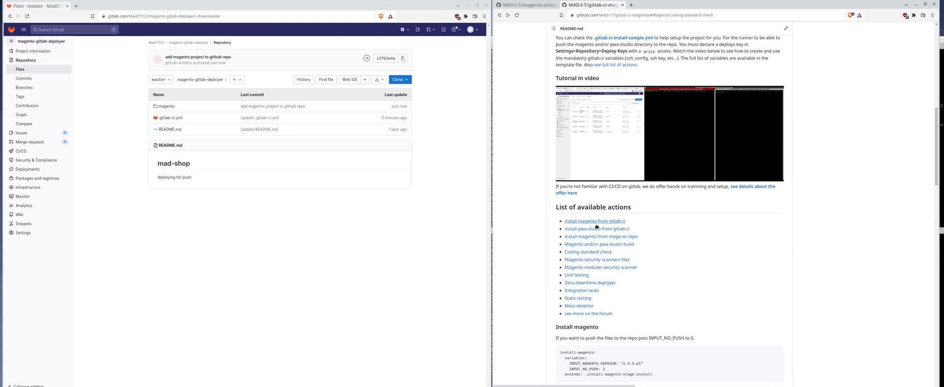
{"action": "mouse_move", "coordinate": [599, 235]}
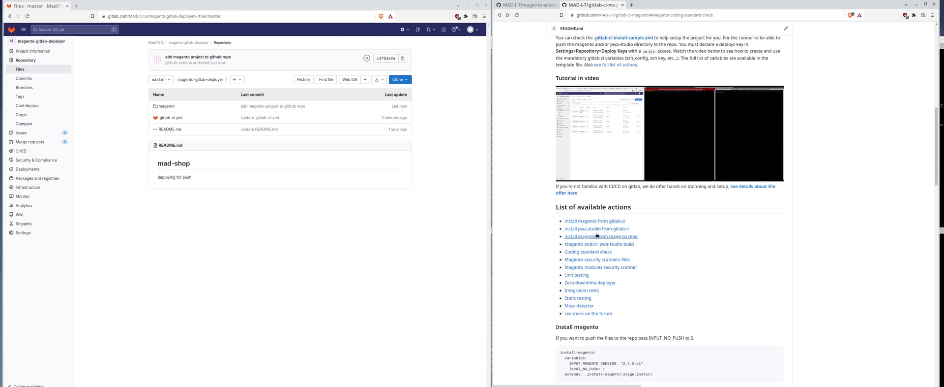
{"action": "mouse_move", "coordinate": [589, 246]}
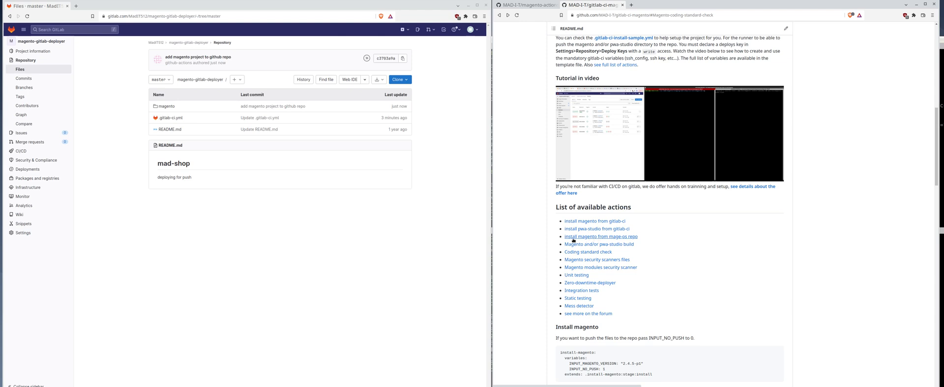
{"action": "mouse_move", "coordinate": [237, 118]}
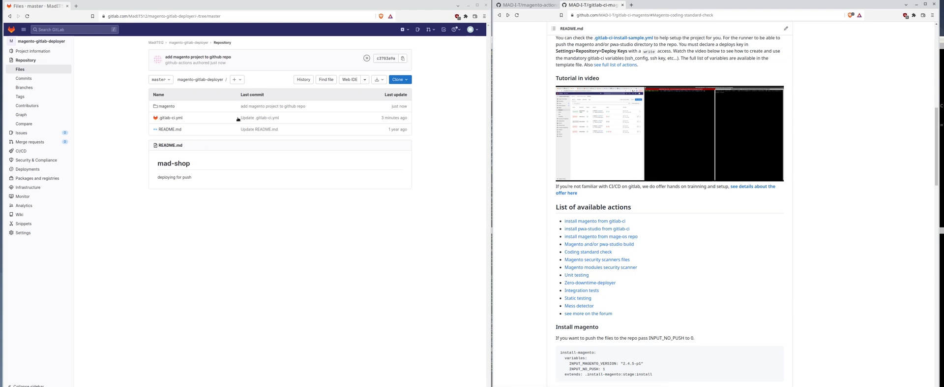
{"action": "mouse_move", "coordinate": [607, 236]}
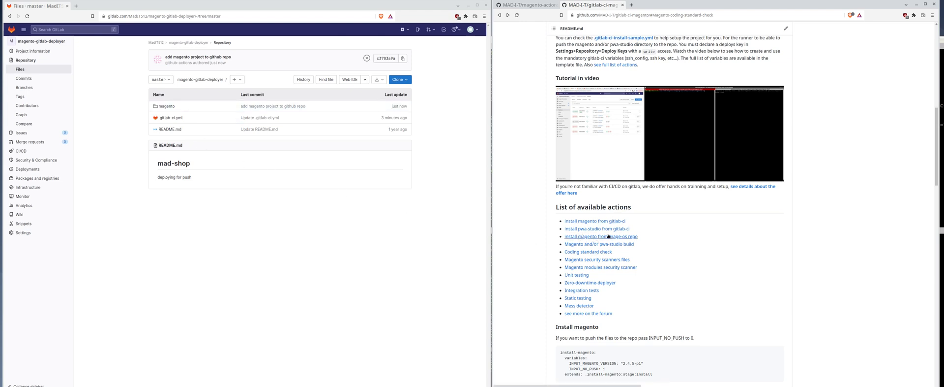
{"action": "mouse_move", "coordinate": [615, 243]}
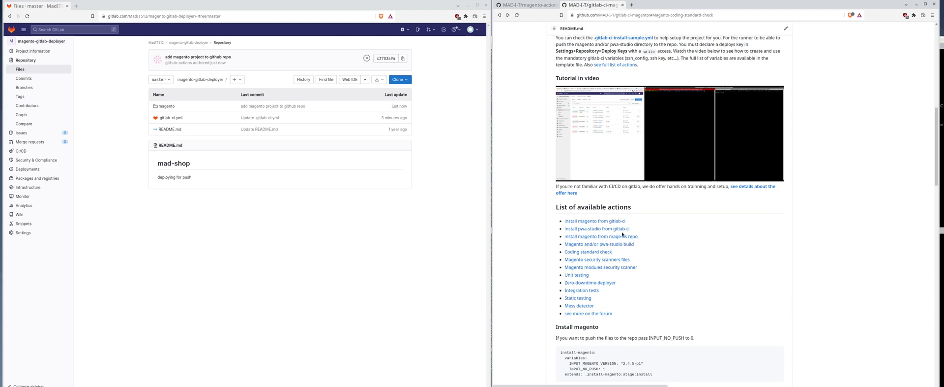
Step: Search mage-os via google.com in a new tab and reach the Mage-OS community homepage
{"action": "left_click", "coordinate": [701, 4]}
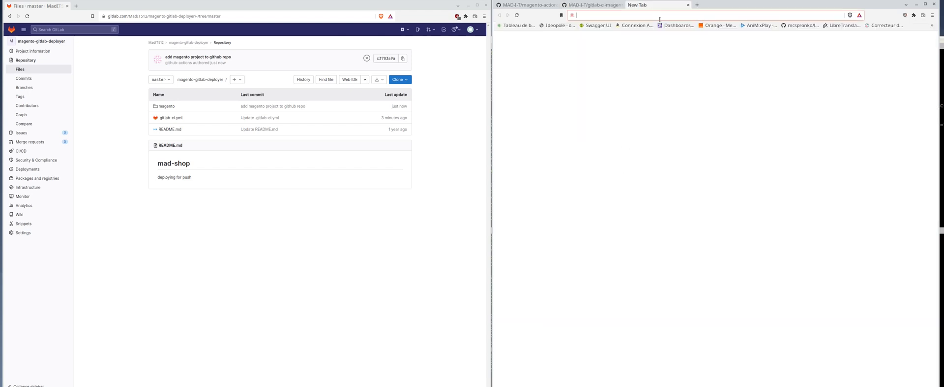
{"action": "type", "text": "google.com"}
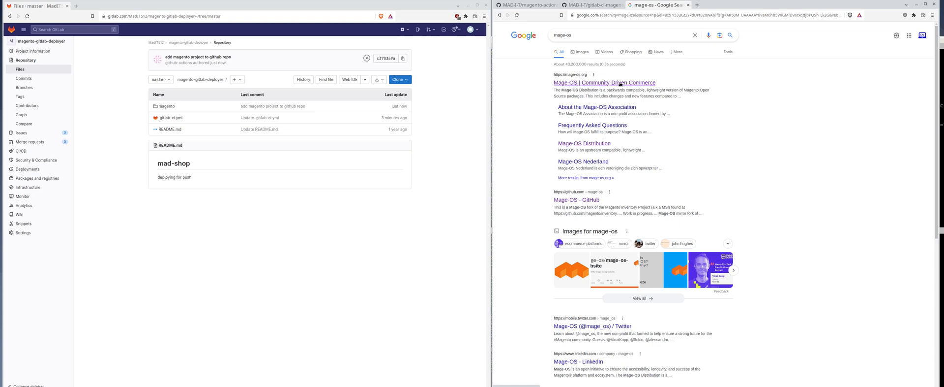
{"action": "left_click", "coordinate": [601, 81]}
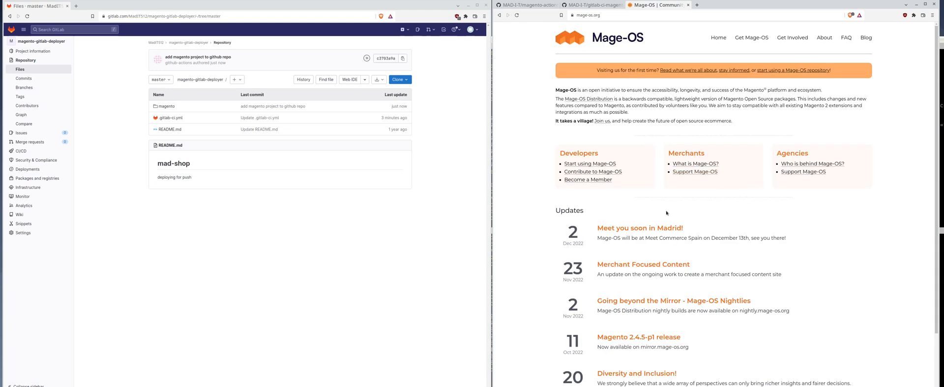
{"action": "mouse_move", "coordinate": [693, 191]}
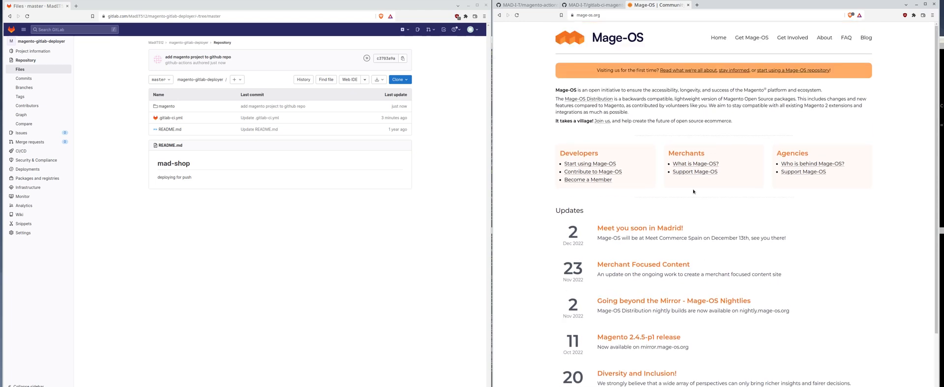
{"action": "mouse_move", "coordinate": [656, 89]}
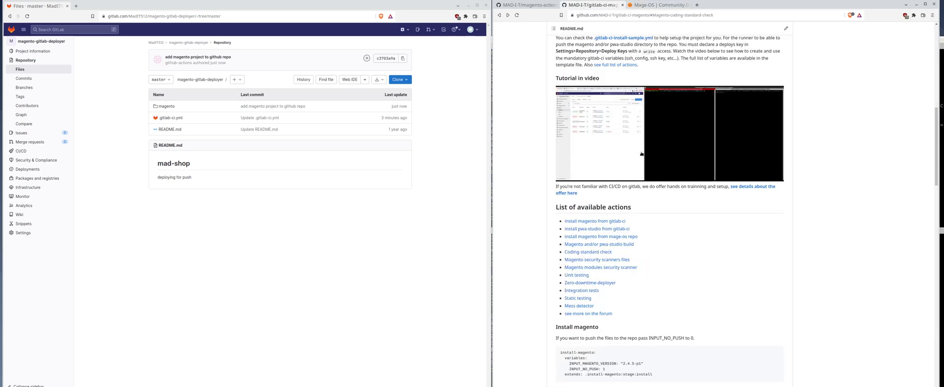
{"action": "mouse_move", "coordinate": [606, 237]}
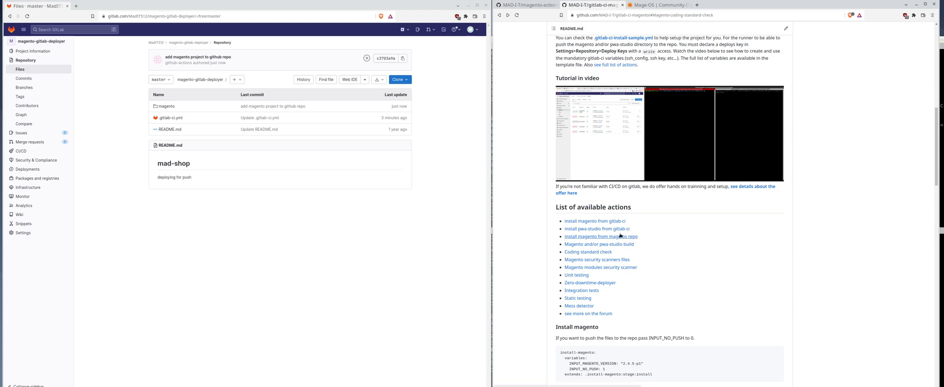
{"action": "mouse_move", "coordinate": [608, 237]}
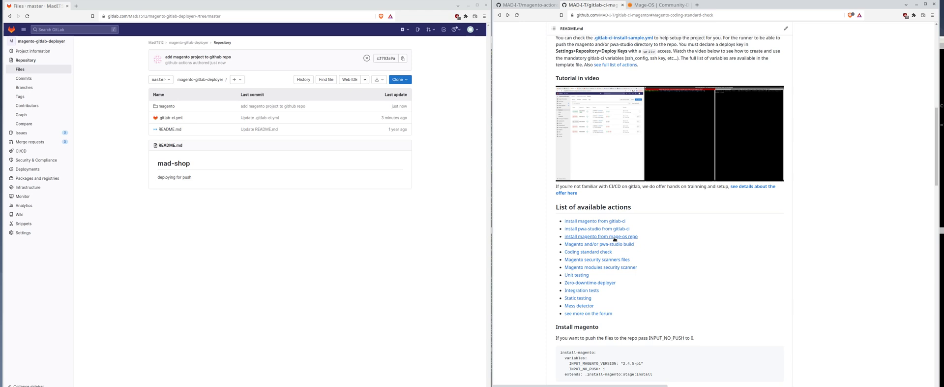
{"action": "mouse_move", "coordinate": [611, 241]}
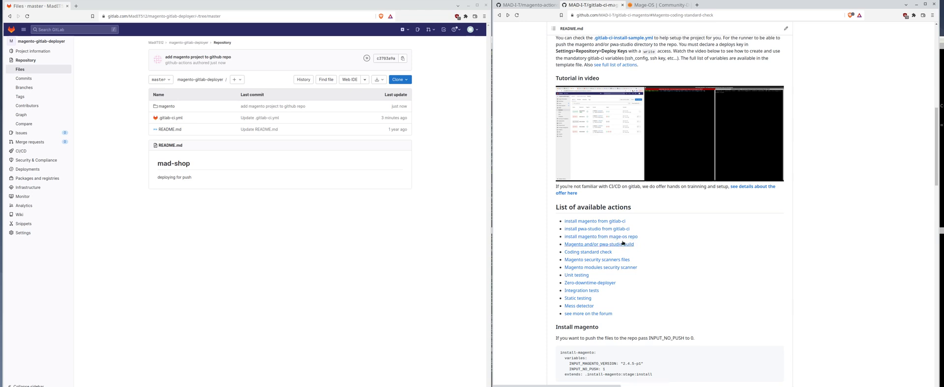
{"action": "mouse_move", "coordinate": [618, 221]}
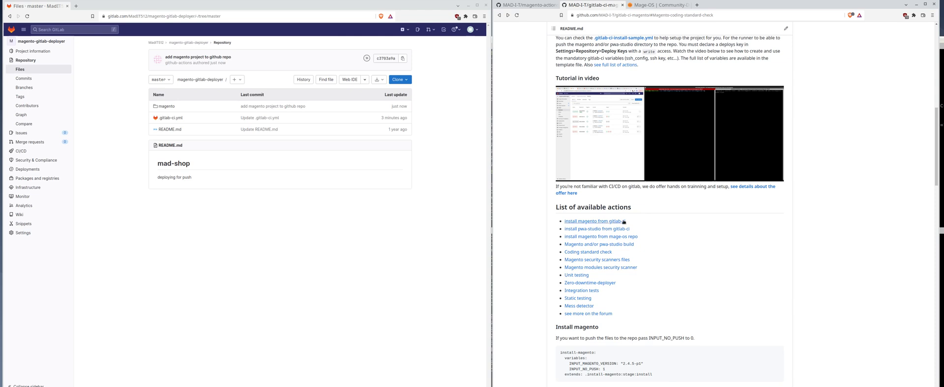
{"action": "scroll", "scroll_direction": "down", "scroll_amount": 3}
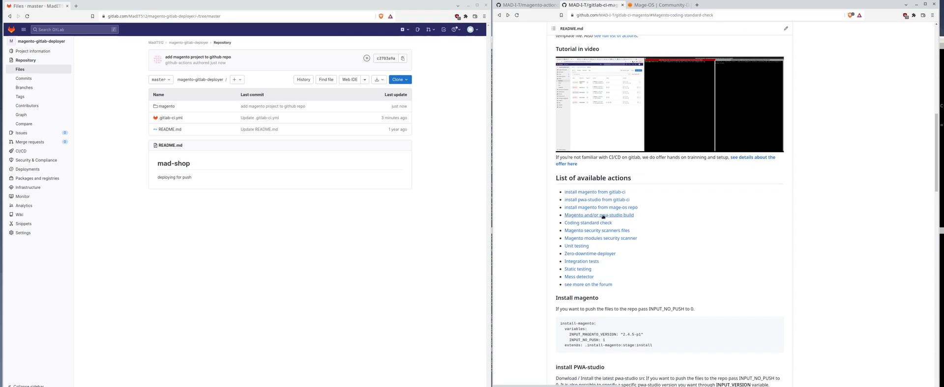
Step: Jump to the README's build section and view the committed .gitlab-ci.yml contents in GitLab
{"action": "left_click", "coordinate": [600, 215]}
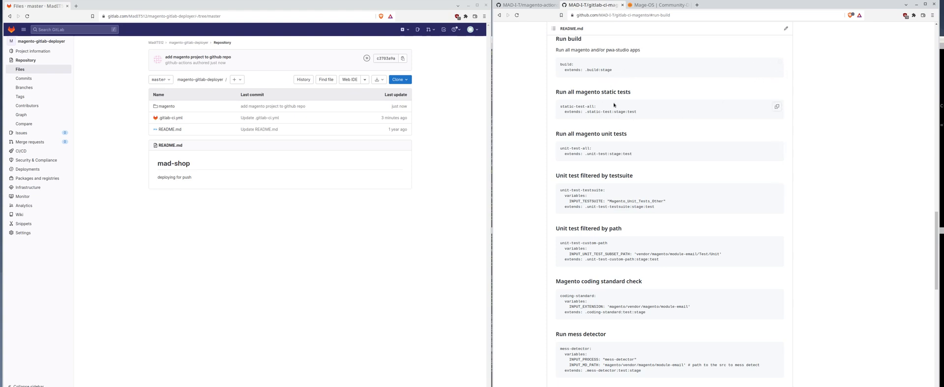
{"action": "left_click", "coordinate": [170, 117]}
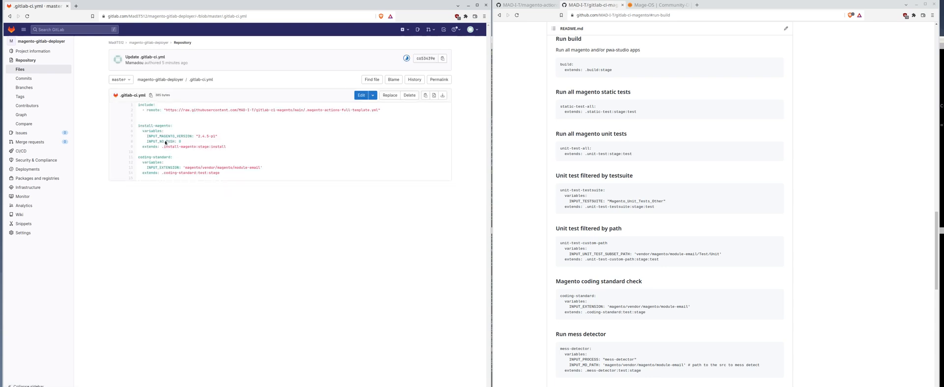
{"action": "mouse_move", "coordinate": [601, 118]}
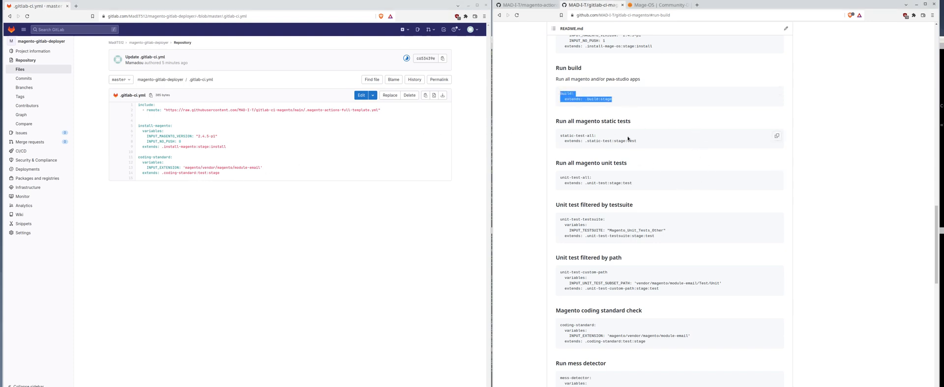
{"action": "scroll", "scroll_direction": "down", "scroll_amount": 3}
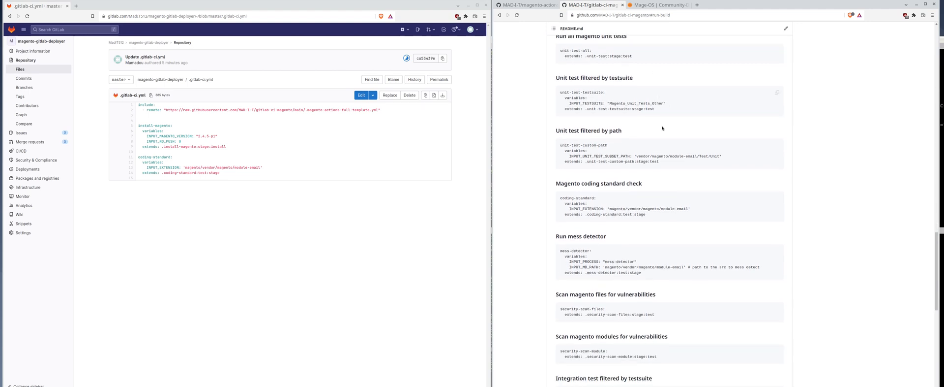
{"action": "scroll", "scroll_direction": "down", "scroll_amount": 3}
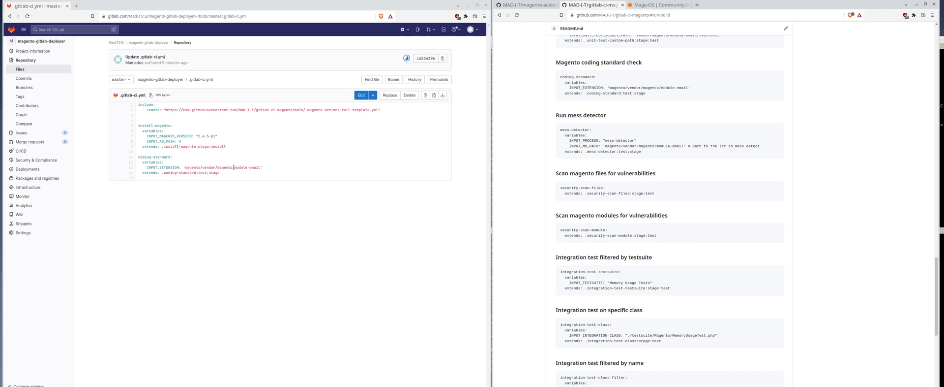
Step: Reach the deploy-to-staging example in the README and select its job snippet
{"action": "scroll", "scroll_direction": "down", "scroll_amount": 3}
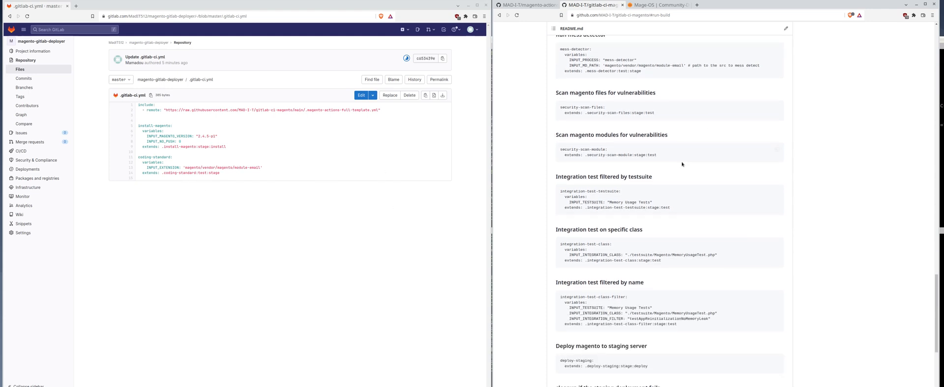
{"action": "scroll", "scroll_direction": "down", "scroll_amount": 3}
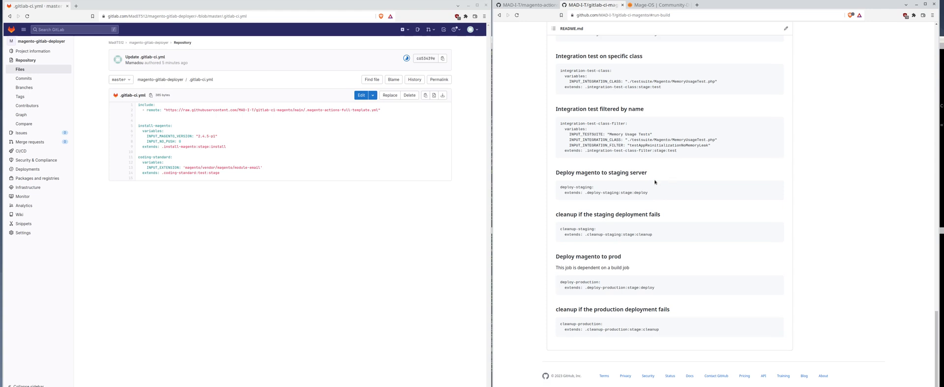
{"action": "left_click_drag", "start_coordinate": [564, 187], "coordinate": [657, 235]}
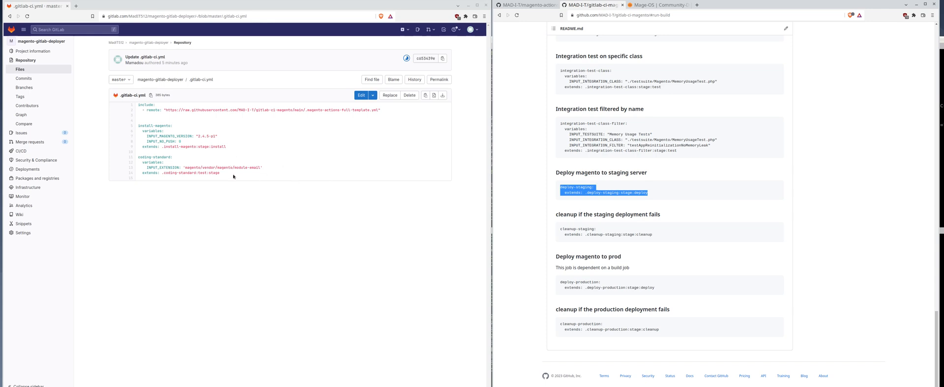
{"action": "mouse_move", "coordinate": [754, 283]}
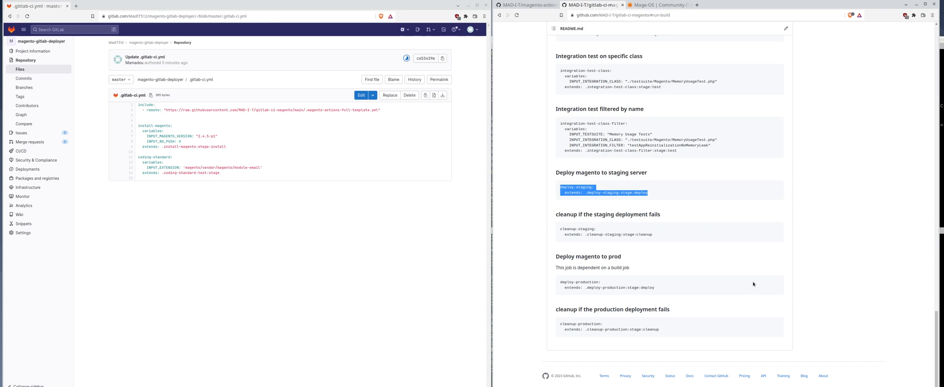
{"action": "mouse_move", "coordinate": [776, 189]}
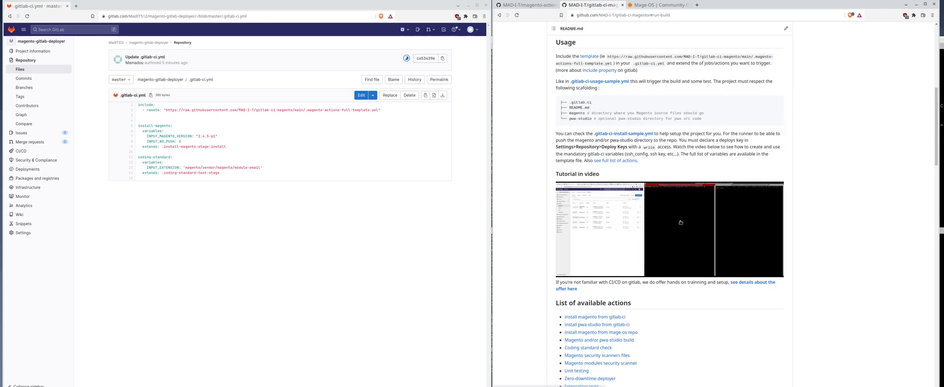
{"action": "mouse_move", "coordinate": [673, 235]}
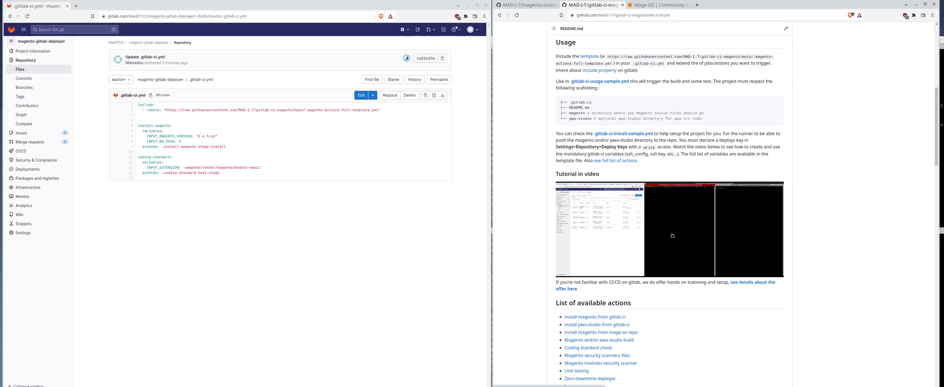
{"action": "mouse_move", "coordinate": [685, 220]}
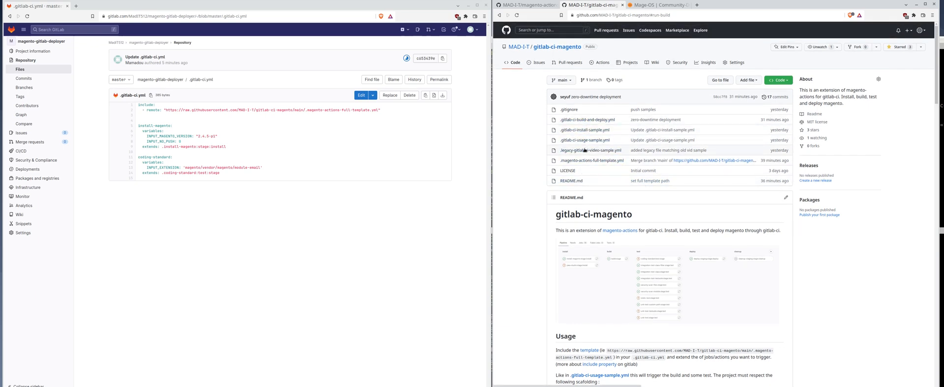
{"action": "left_click", "coordinate": [590, 150]}
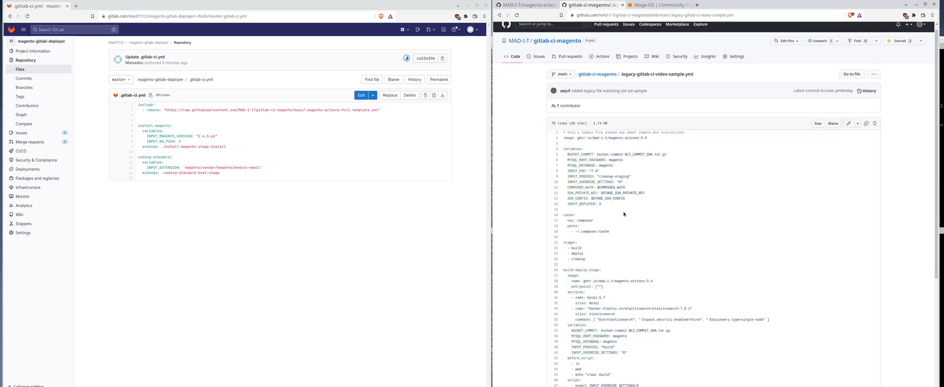
{"action": "scroll", "scroll_direction": "down", "scroll_amount": 3}
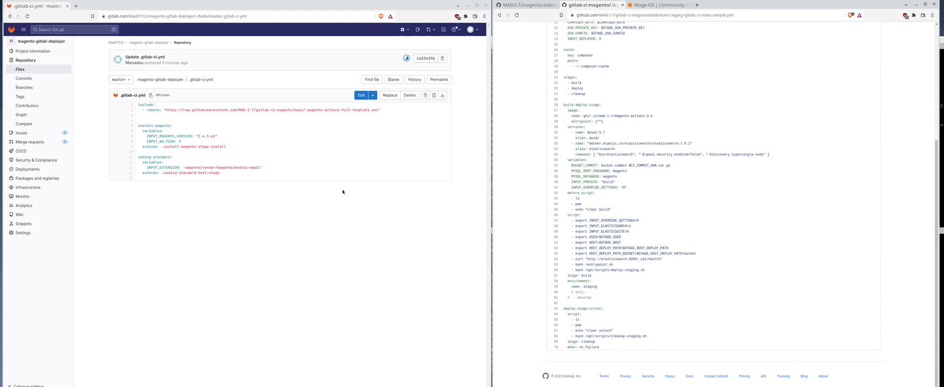
{"action": "mouse_move", "coordinate": [227, 123]}
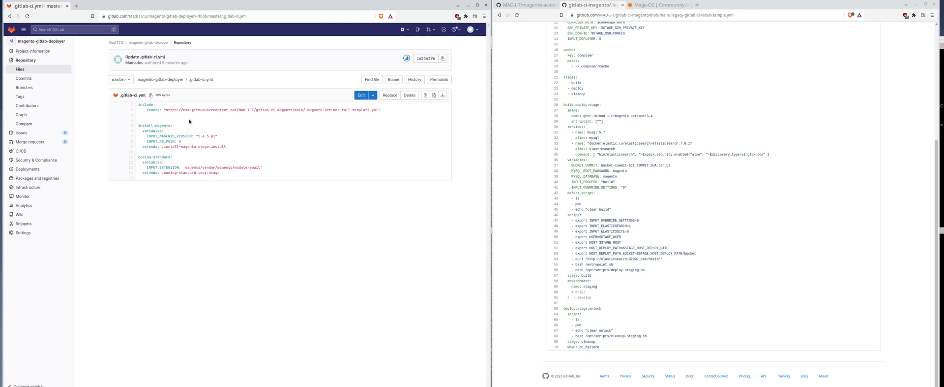
{"action": "left_click_drag", "start_coordinate": [182, 109], "coordinate": [381, 110]}
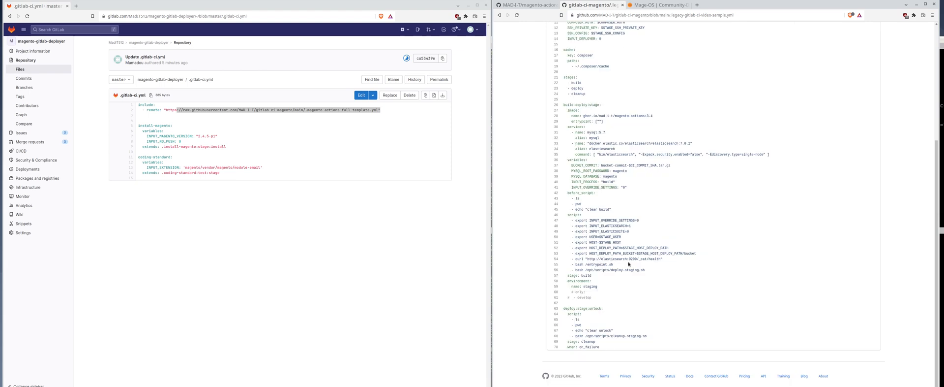
{"action": "mouse_move", "coordinate": [587, 199]}
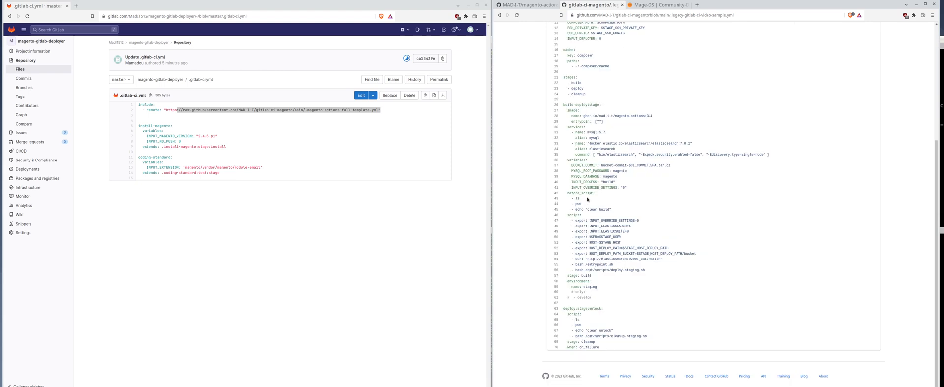
{"action": "mouse_move", "coordinate": [610, 120]}
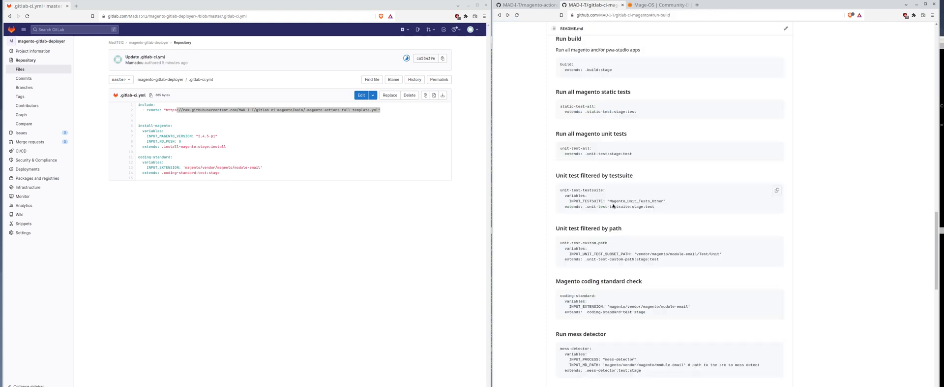
{"action": "scroll", "scroll_direction": "down", "scroll_amount": 3}
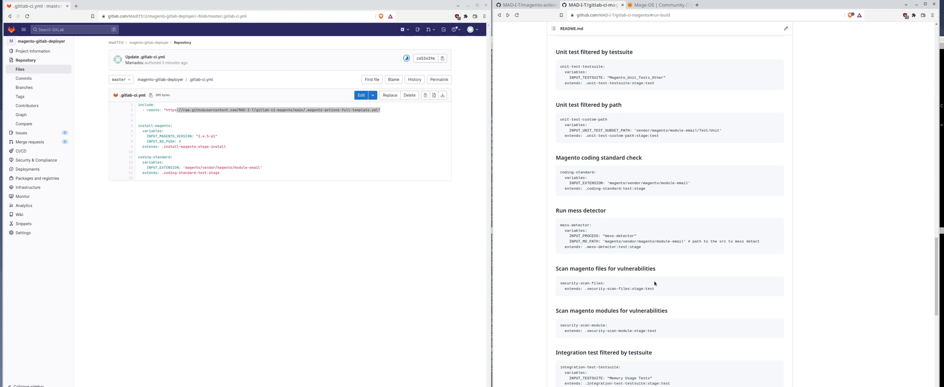
{"action": "scroll", "scroll_direction": "down", "scroll_amount": 3}
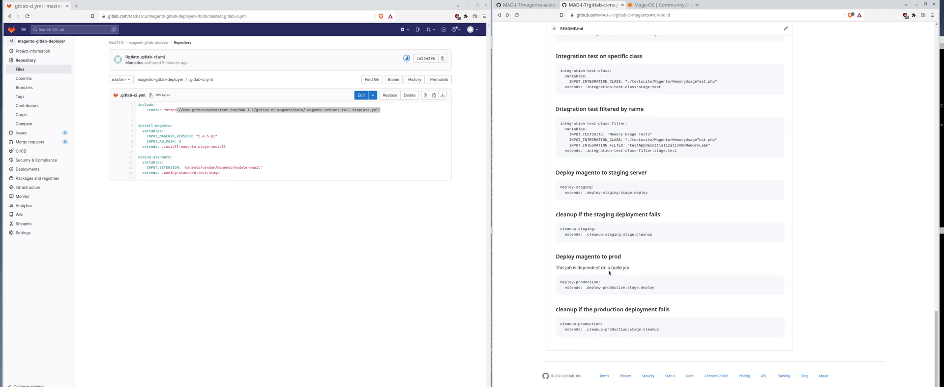
{"action": "mouse_move", "coordinate": [466, 192]}
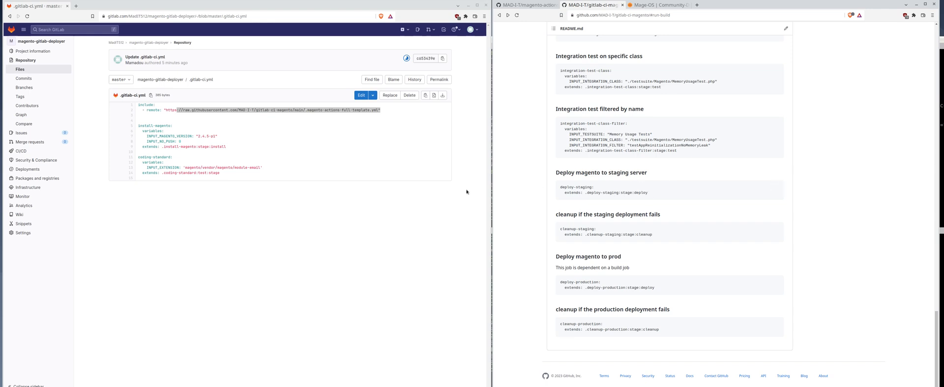
{"action": "mouse_move", "coordinate": [662, 229]}
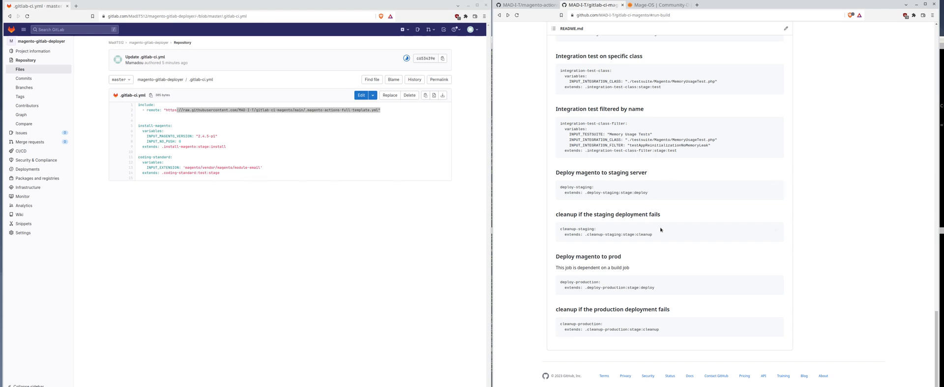
{"action": "mouse_move", "coordinate": [663, 296]}
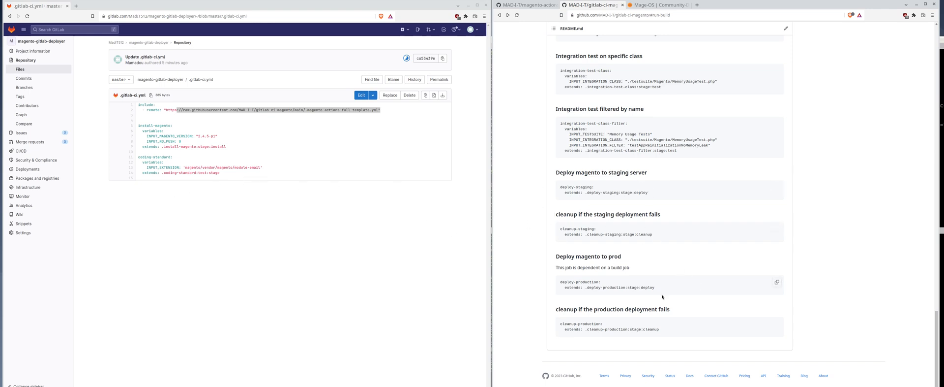
{"action": "mouse_move", "coordinate": [703, 166]}
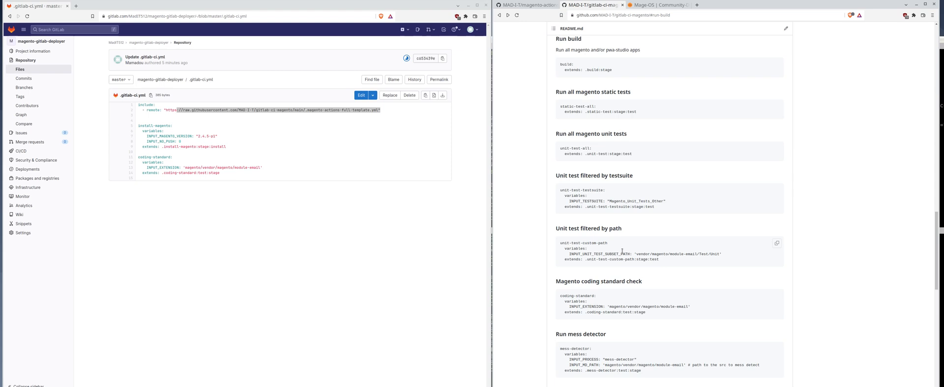
{"action": "scroll", "scroll_direction": "down", "scroll_amount": 3}
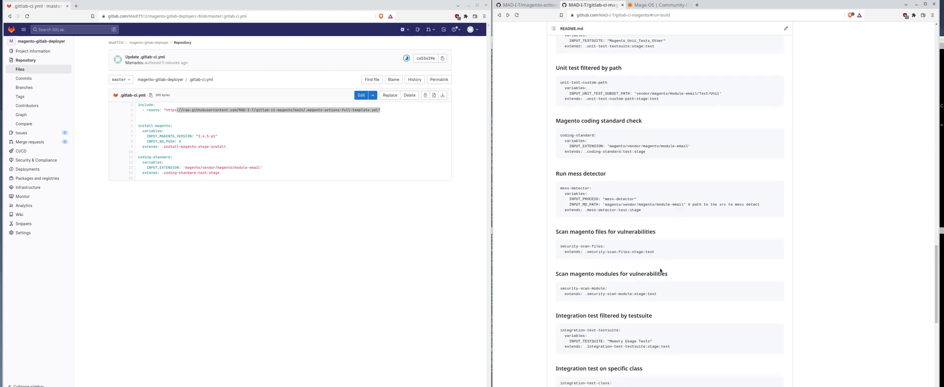
{"action": "scroll", "scroll_direction": "down", "scroll_amount": 3}
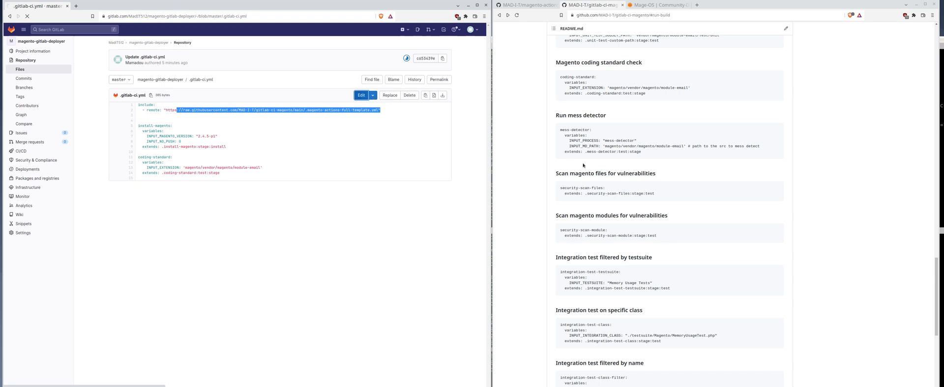
Step: Edit .gitlab-ci.yml adding deploy-staging: and cleanup-staging: job headers
{"action": "left_click", "coordinate": [360, 95]}
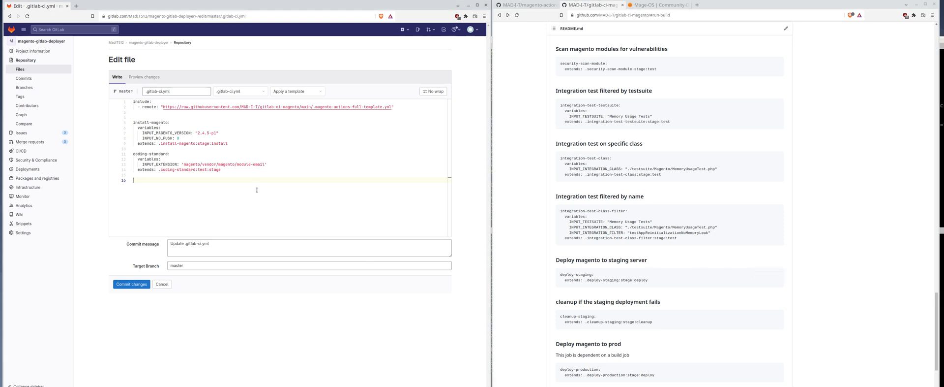
{"action": "type", "text": "deploy-staging:"}
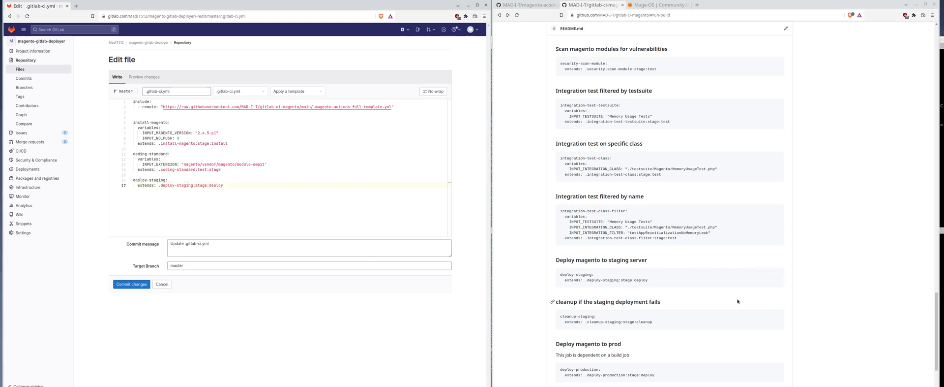
{"action": "scroll", "scroll_direction": "down", "scroll_amount": 3}
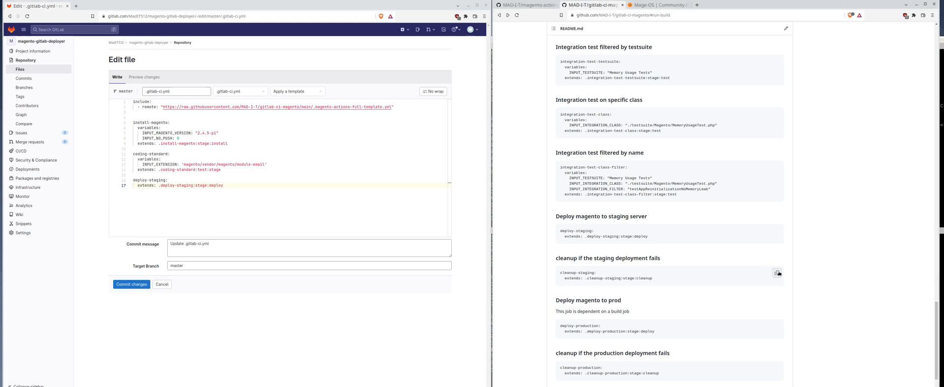
{"action": "key", "text": "Enter"}
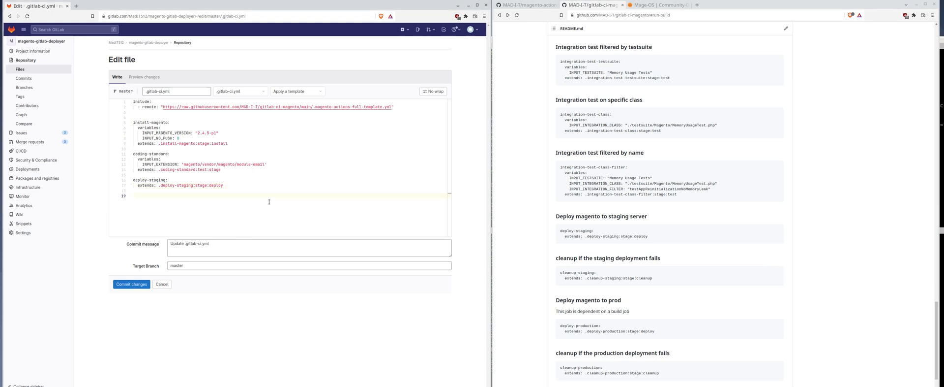
{"action": "type", "text": "cleanup-staging:"}
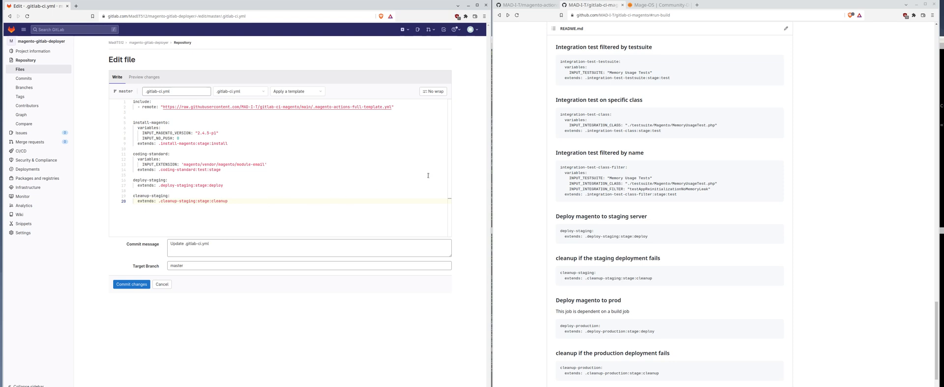
{"action": "mouse_move", "coordinate": [661, 271]}
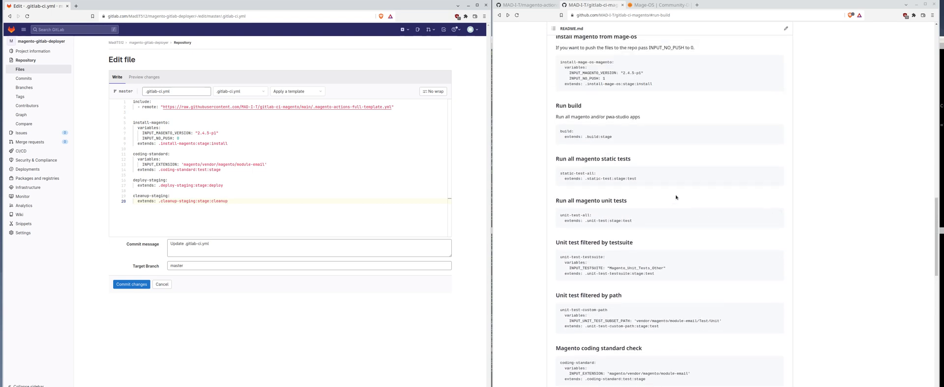
Step: Delete the coding-standard job, then leave the editor discarding the unsaved changes
{"action": "left_click", "coordinate": [778, 131]}
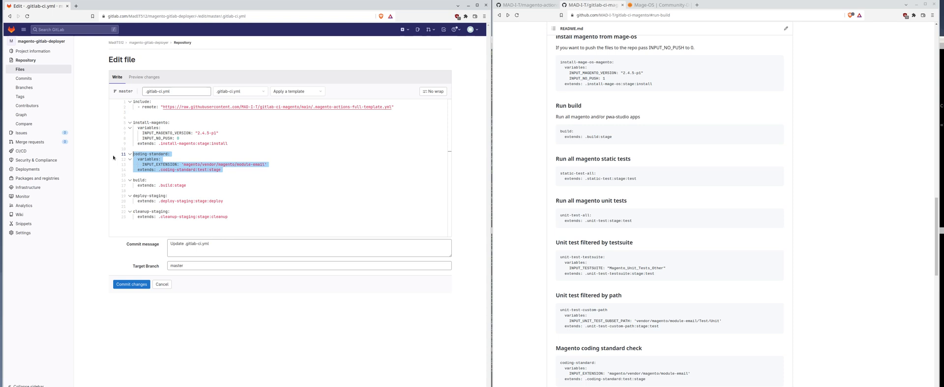
{"action": "key", "text": "Delete"}
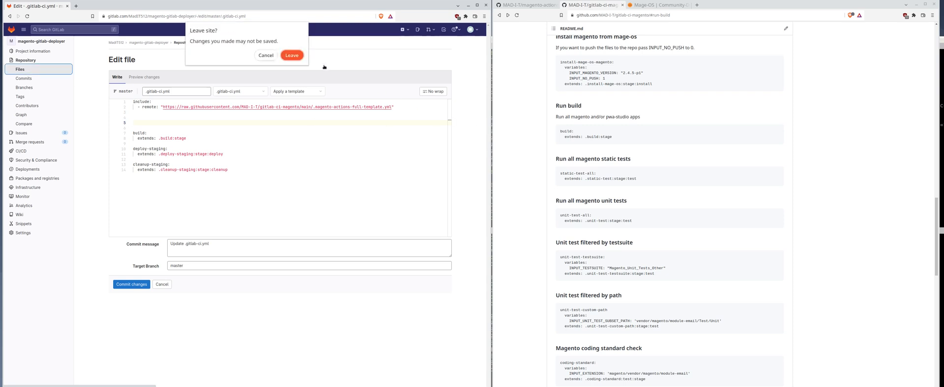
{"action": "left_click", "coordinate": [292, 55]}
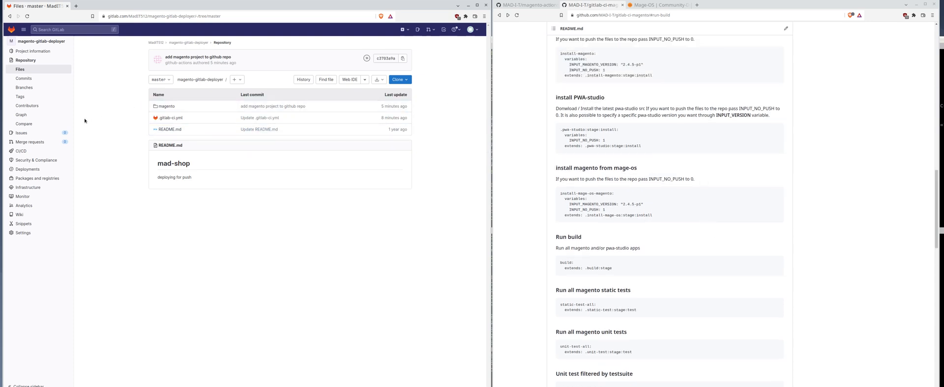
Step: Show the CI/CD pipelines list with the latest .gitlab-ci.yml update marked passed
{"action": "left_click", "coordinate": [18, 150]}
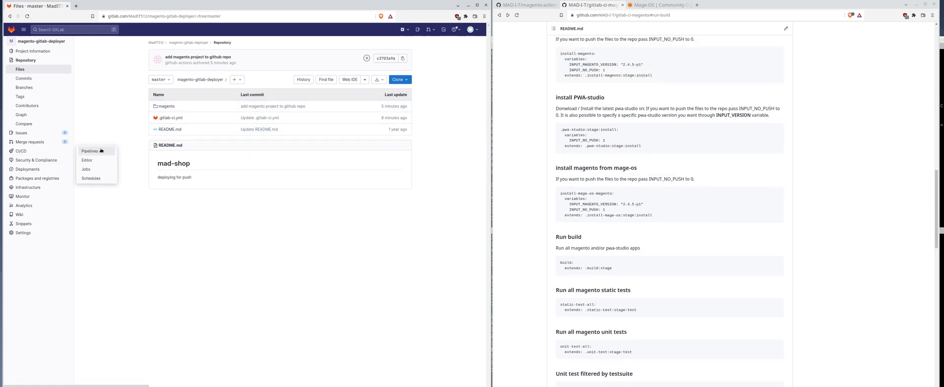
{"action": "mouse_move", "coordinate": [179, 121]}
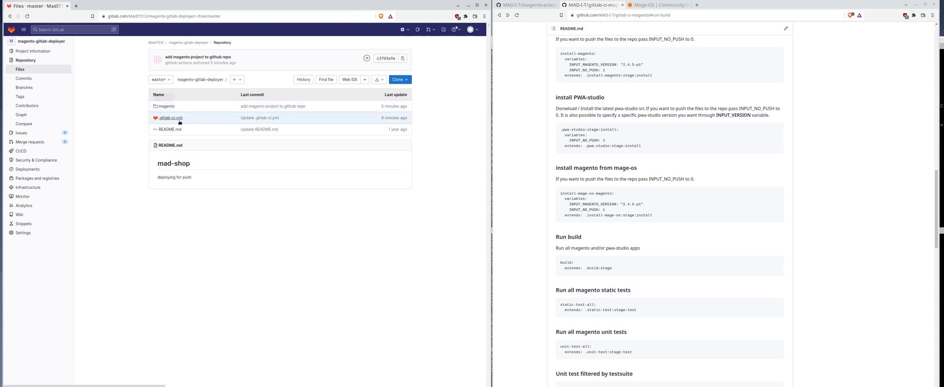
{"action": "mouse_move", "coordinate": [163, 105]}
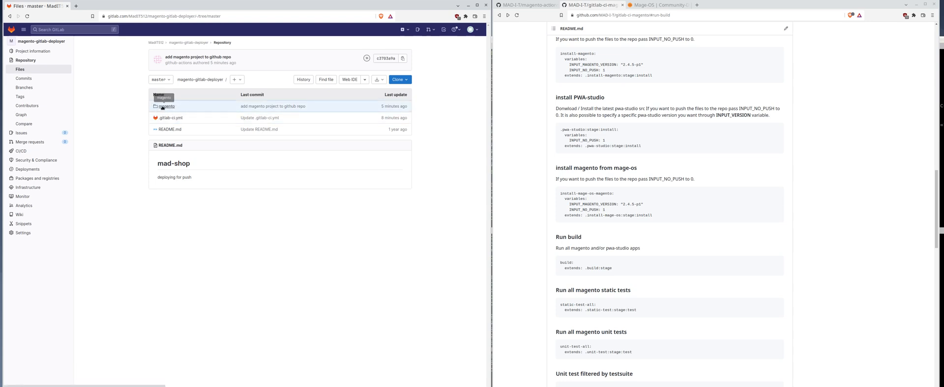
{"action": "left_click", "coordinate": [165, 105]}
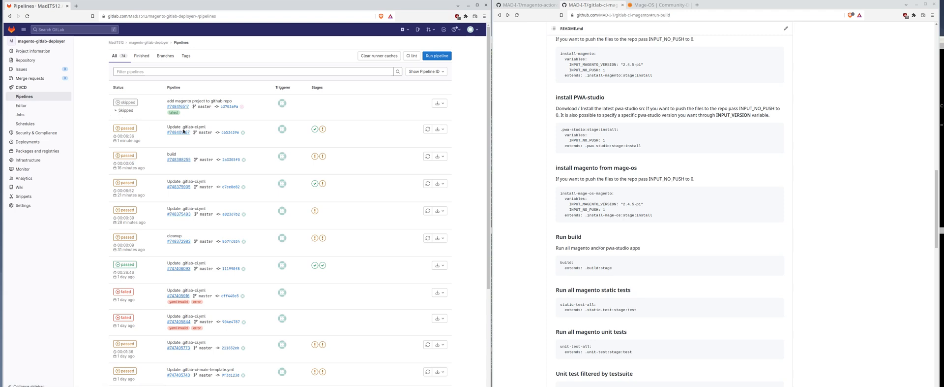
{"action": "mouse_move", "coordinate": [315, 129]}
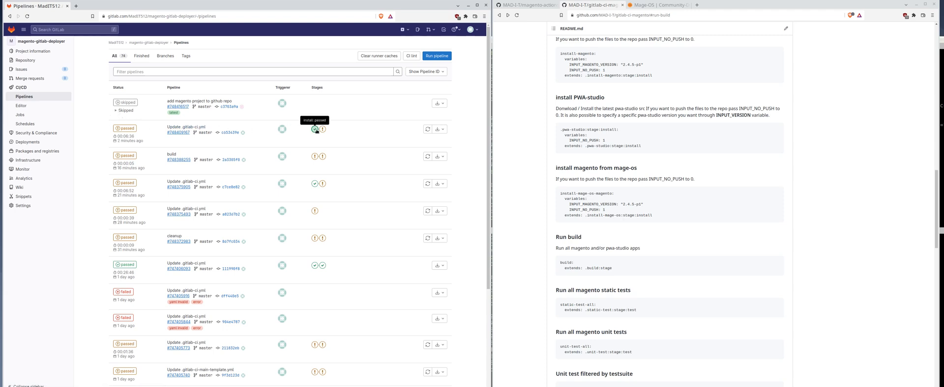
{"action": "mouse_move", "coordinate": [329, 140]}
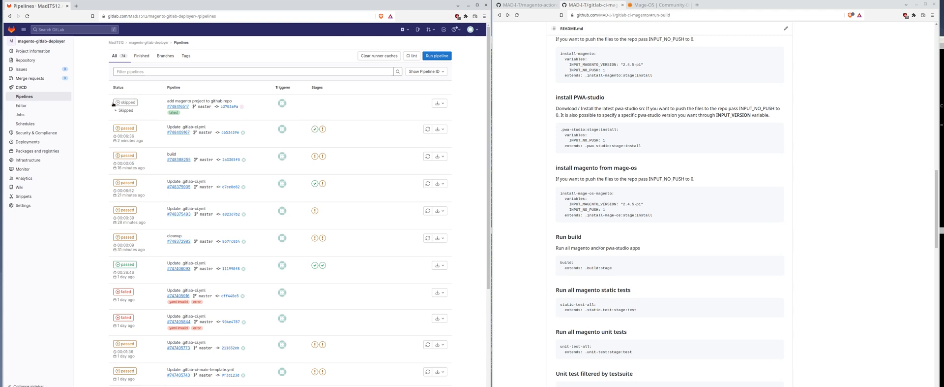
{"action": "mouse_move", "coordinate": [165, 112]}
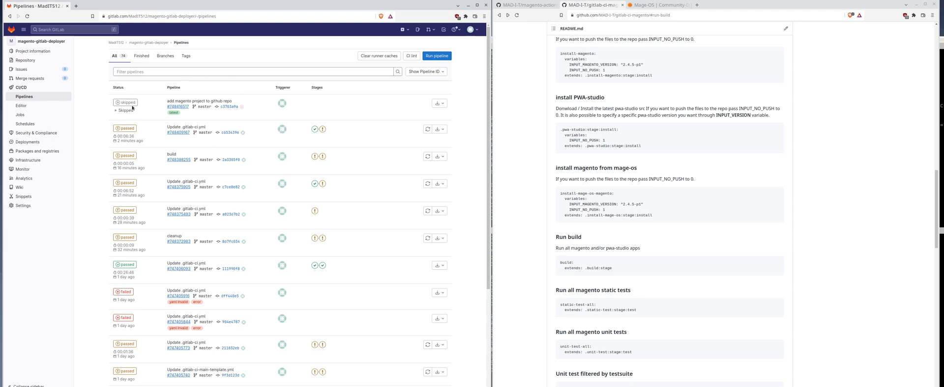
{"action": "mouse_move", "coordinate": [338, 131]}
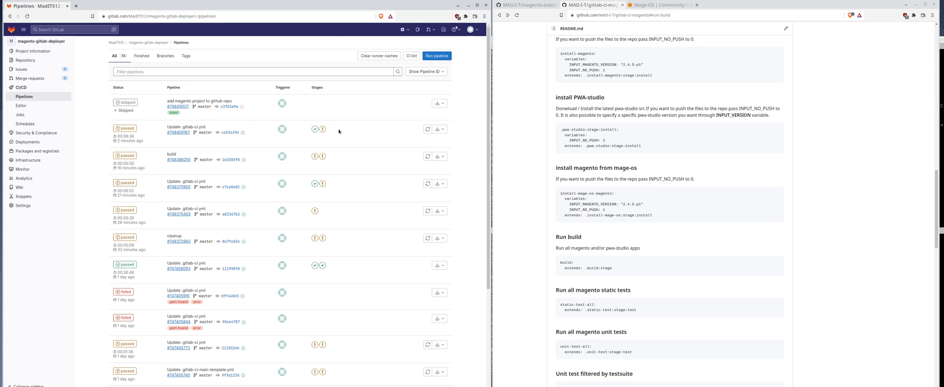
{"action": "mouse_move", "coordinate": [314, 130]}
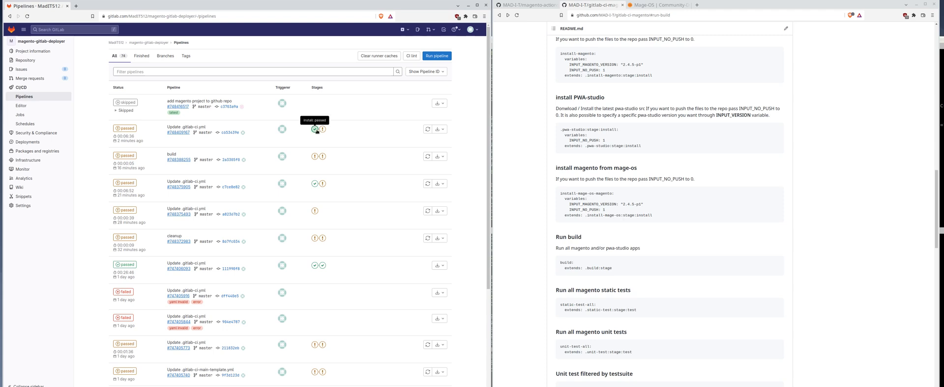
Step: Read the install-magento job's log from the install stage, then return to the pipelines list
{"action": "left_click", "coordinate": [315, 129]}
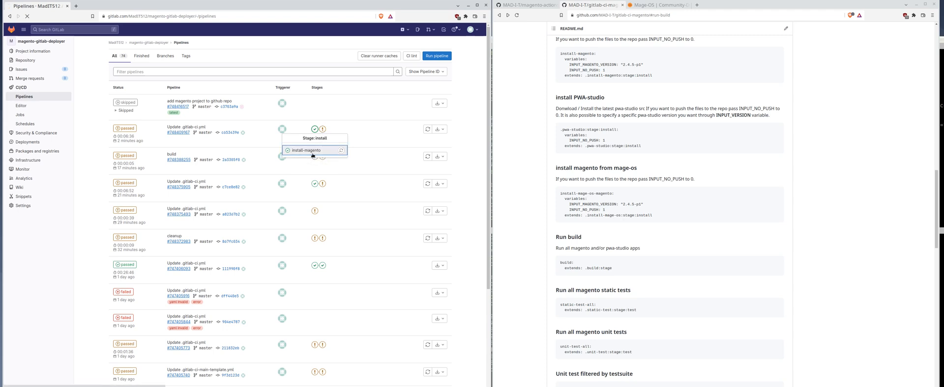
{"action": "left_click", "coordinate": [305, 149]}
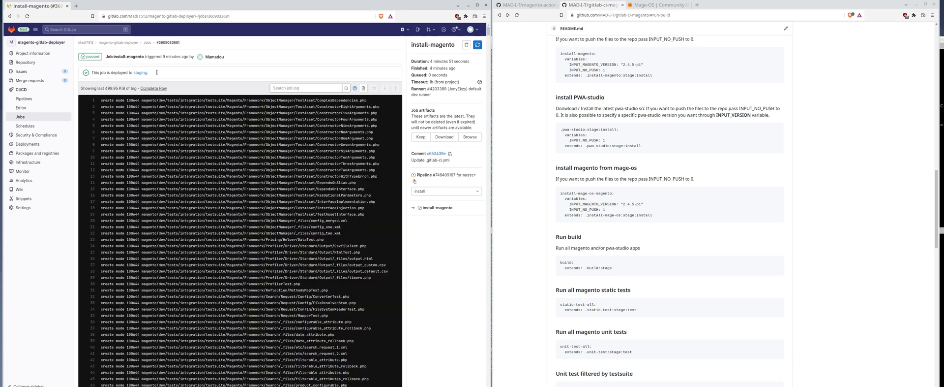
{"action": "scroll", "scroll_direction": "down", "scroll_amount": 3}
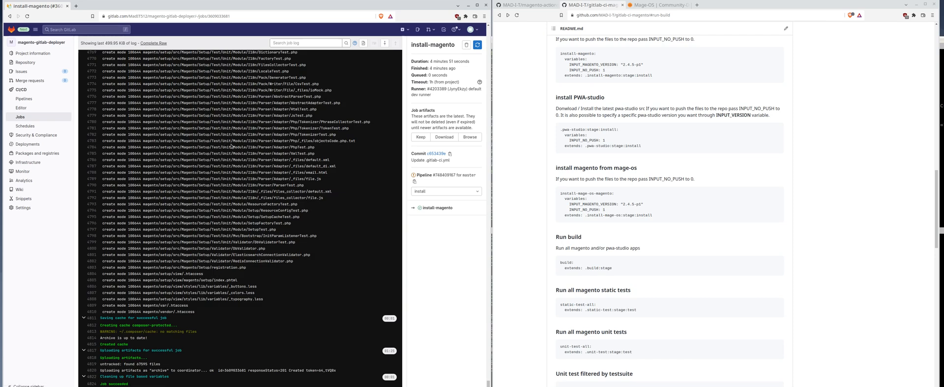
{"action": "left_click", "coordinate": [22, 97]}
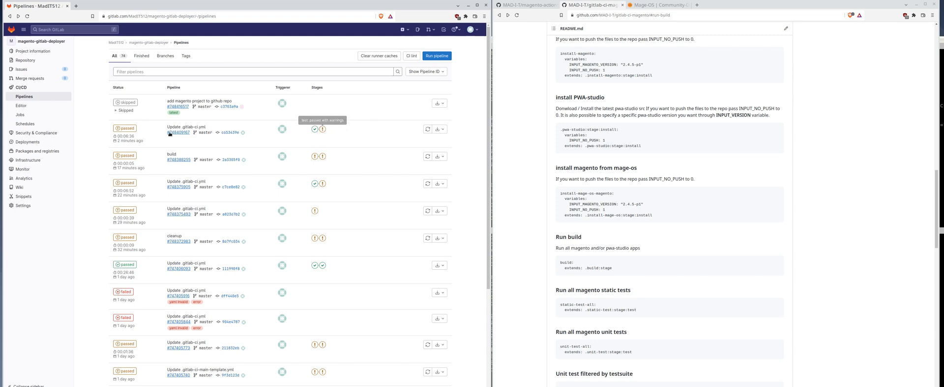
Step: Inspect the coding-standard job's warnings in the latest pipeline and return to its overview
{"action": "left_click", "coordinate": [179, 132]}
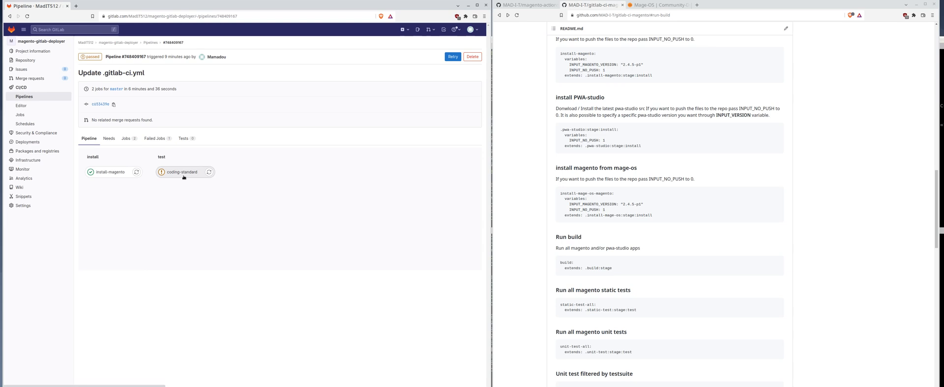
{"action": "left_click", "coordinate": [181, 171]}
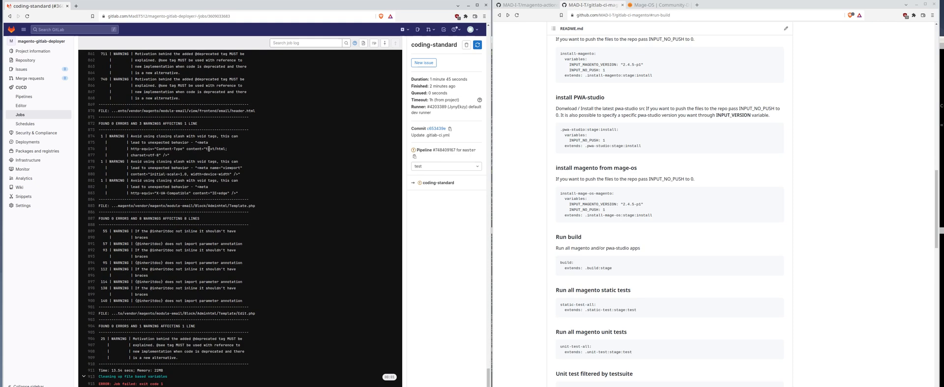
{"action": "mouse_move", "coordinate": [130, 369]}
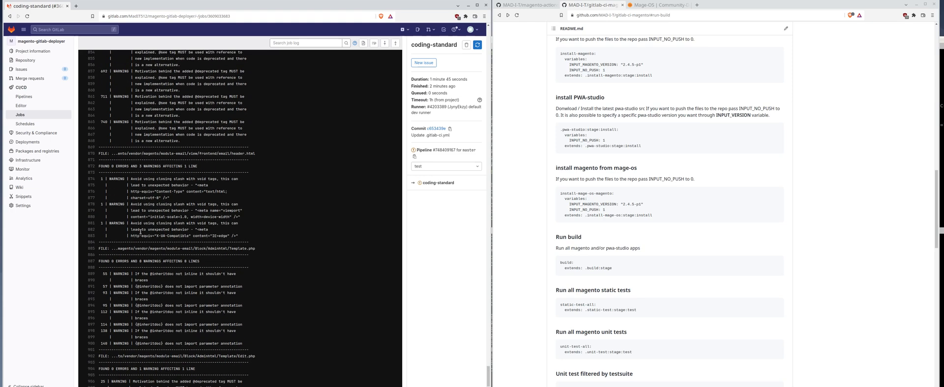
{"action": "left_click", "coordinate": [443, 150]}
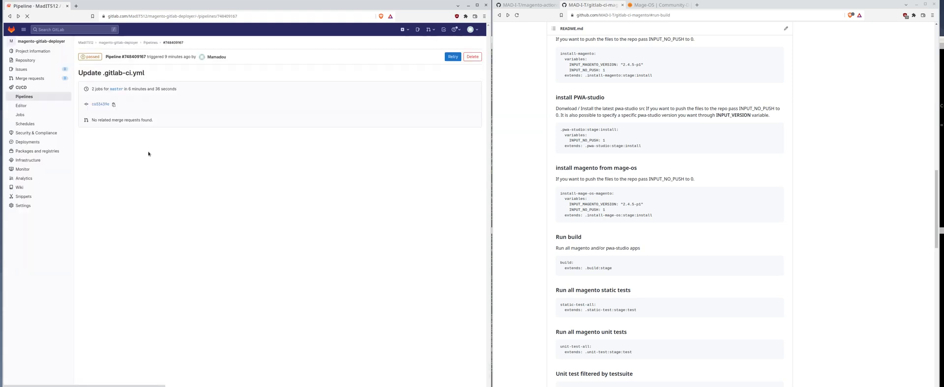